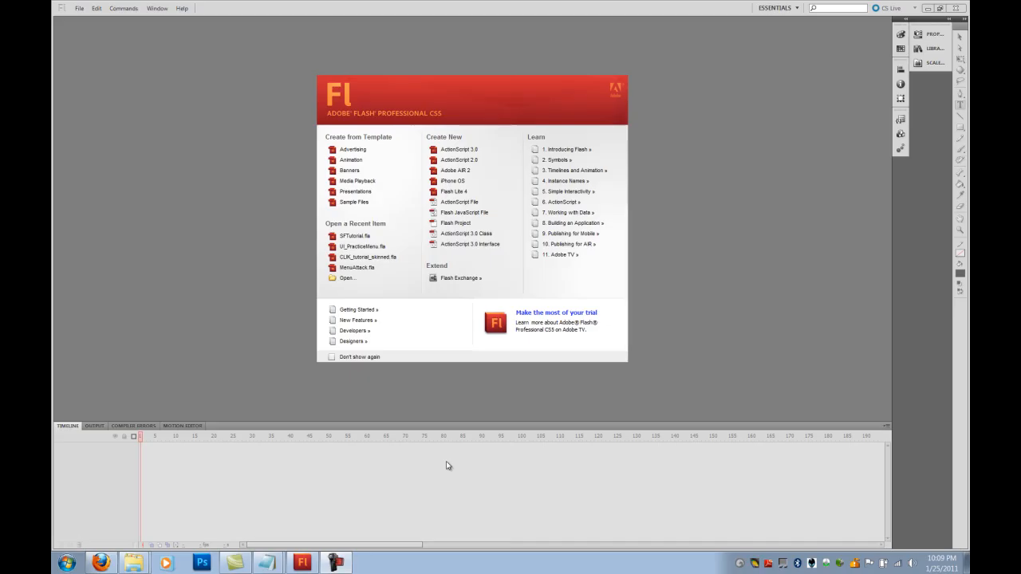
mouse_move(444, 469)
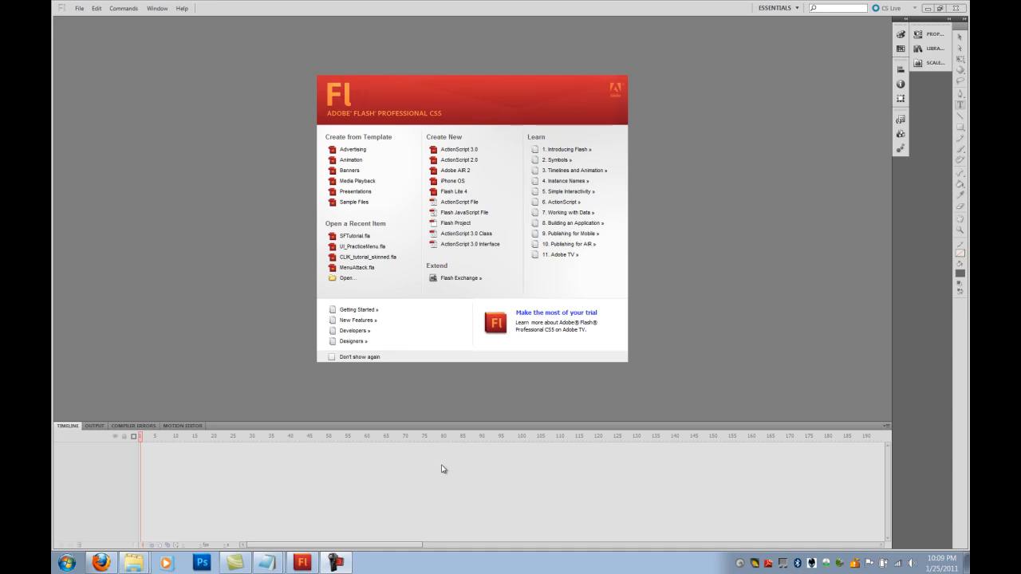
mouse_move(174, 146)
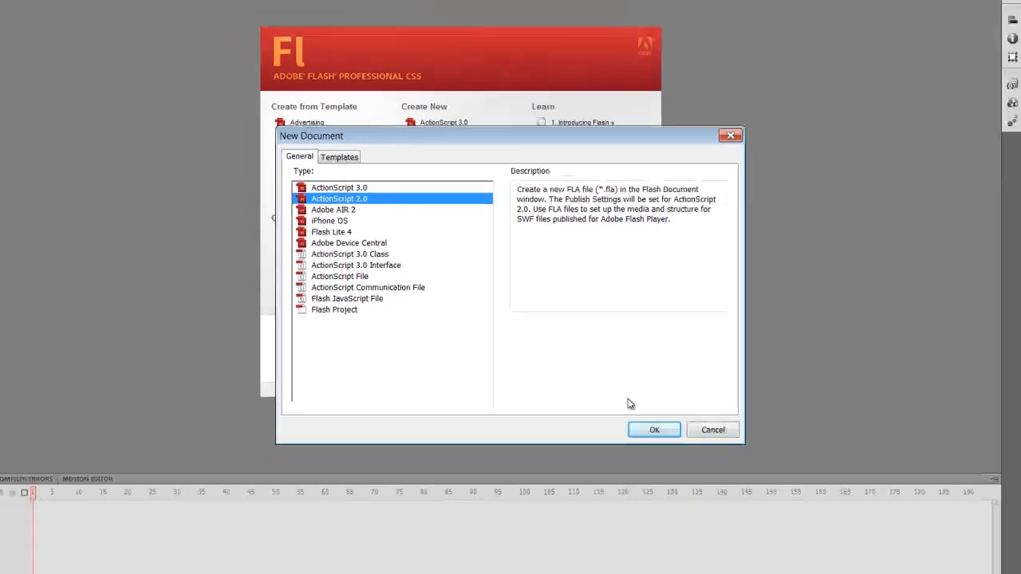
Step: Confirm the New Document dialog to create the untitled ActionScript 2.0 document
click(653, 429)
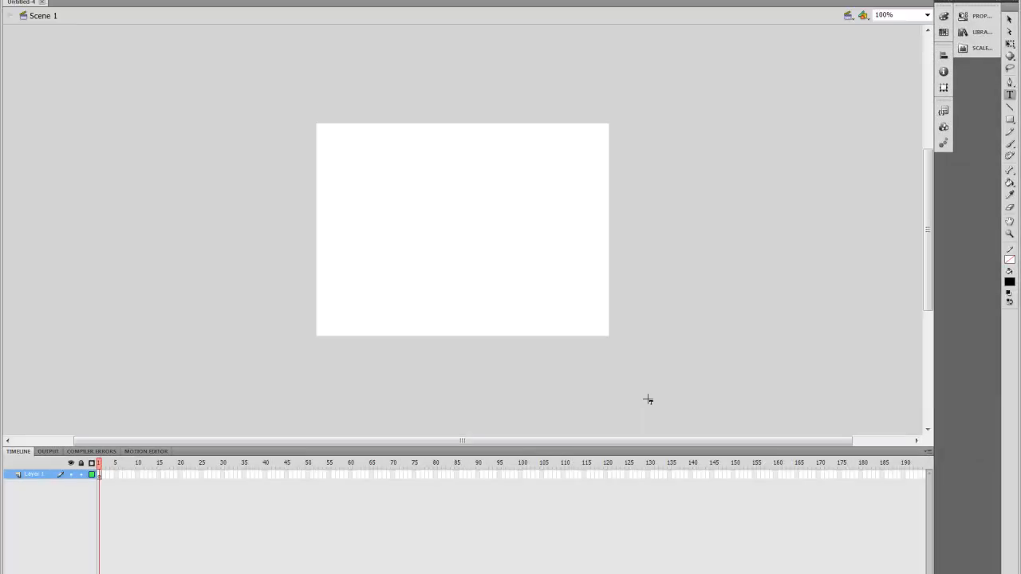
mouse_move(730, 314)
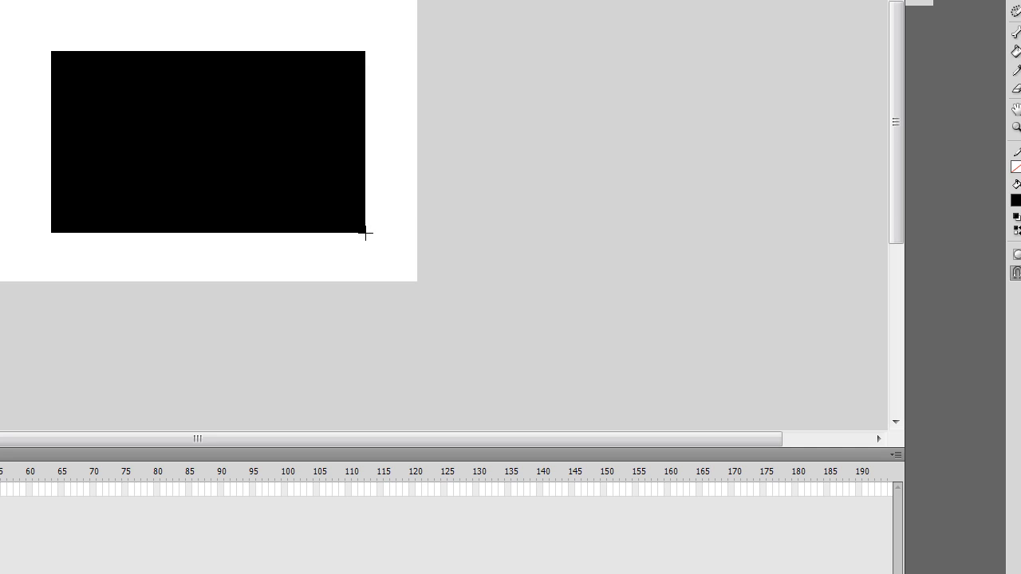
mouse_move(266, 154)
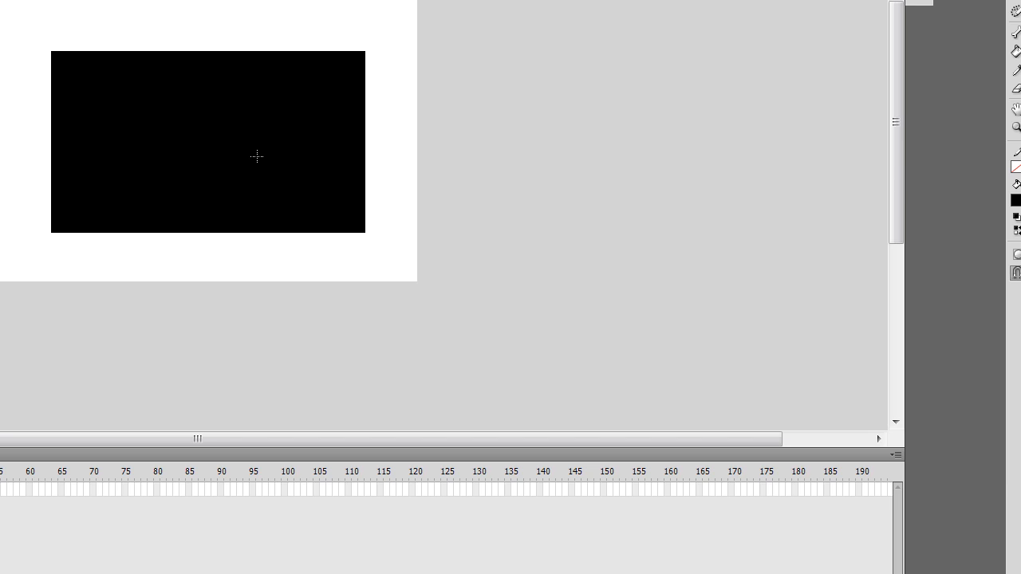
Step: Convert the black rectangle into a Movie Clip symbol named TeamSHealthBar
right_click(257, 156)
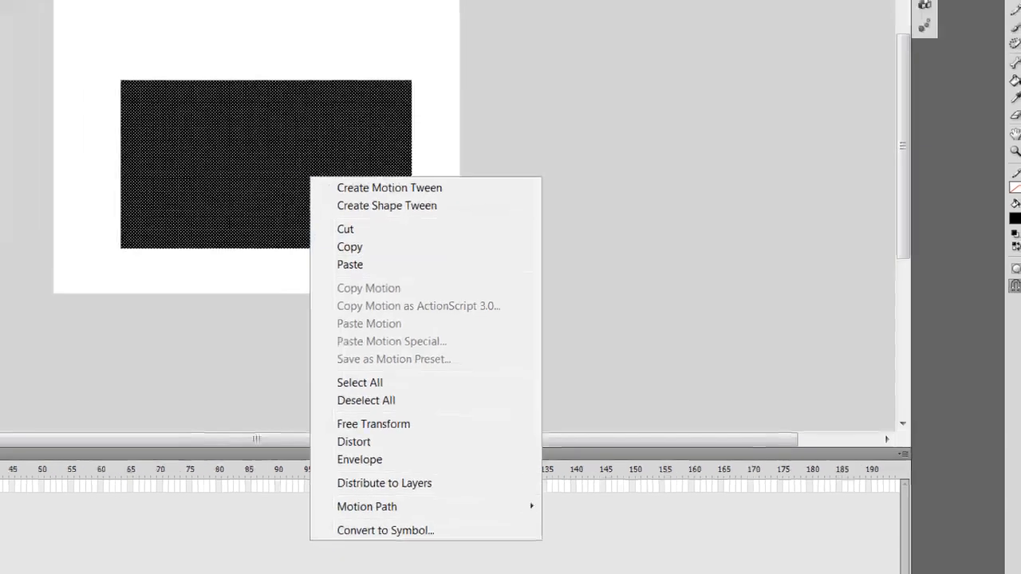
click(386, 530)
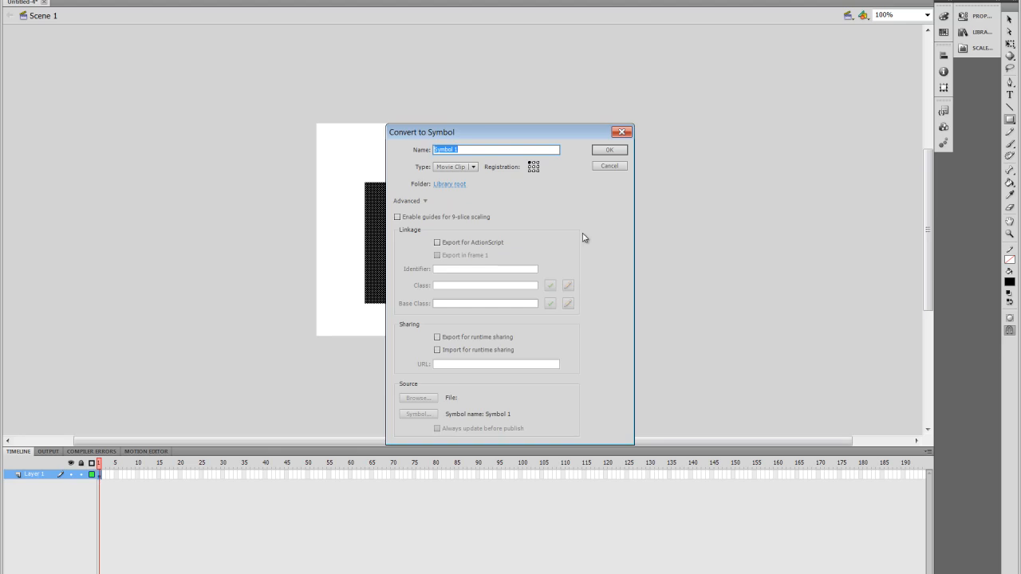
text(1)
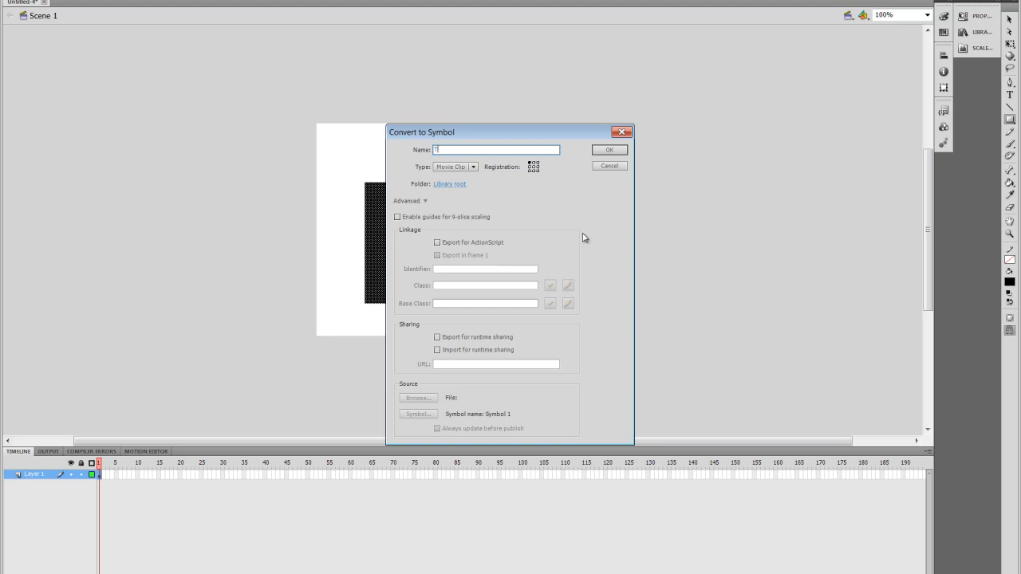
text(Team5HealthBar)
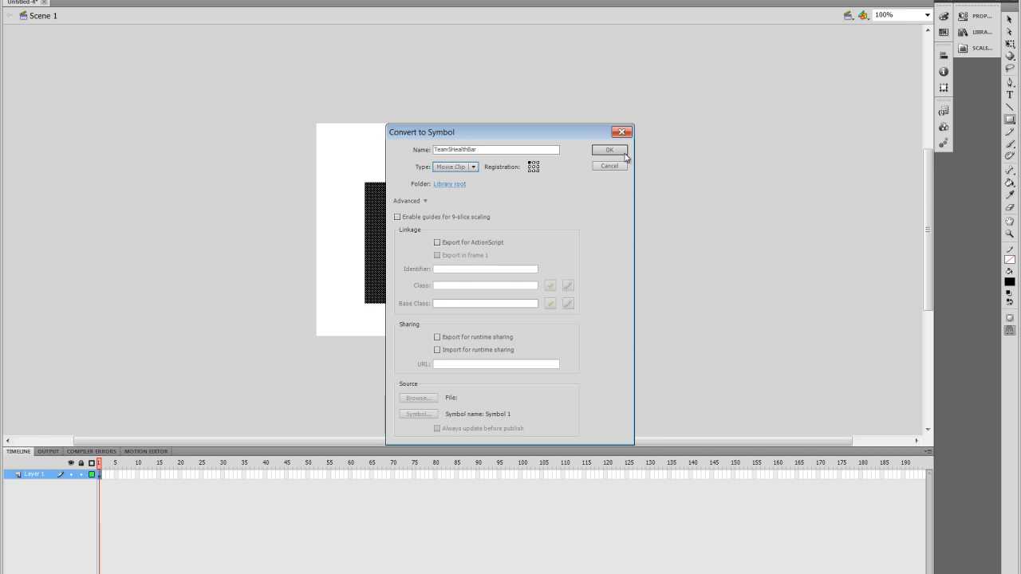
click(609, 150)
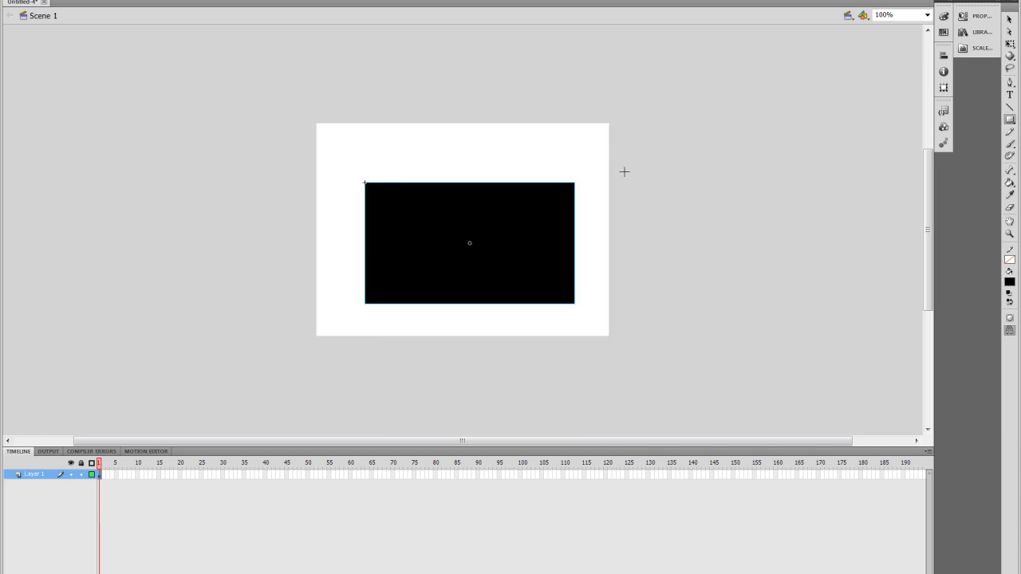
mouse_move(649, 177)
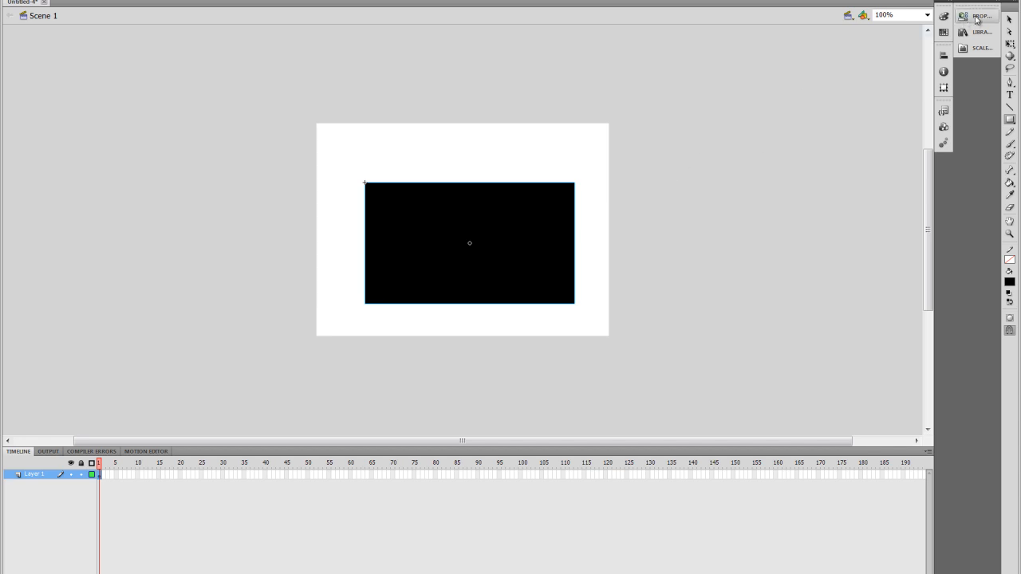
Step: Enter TeamSHealthBar_mc as the clip's instance name in the Properties panel
click(980, 15)
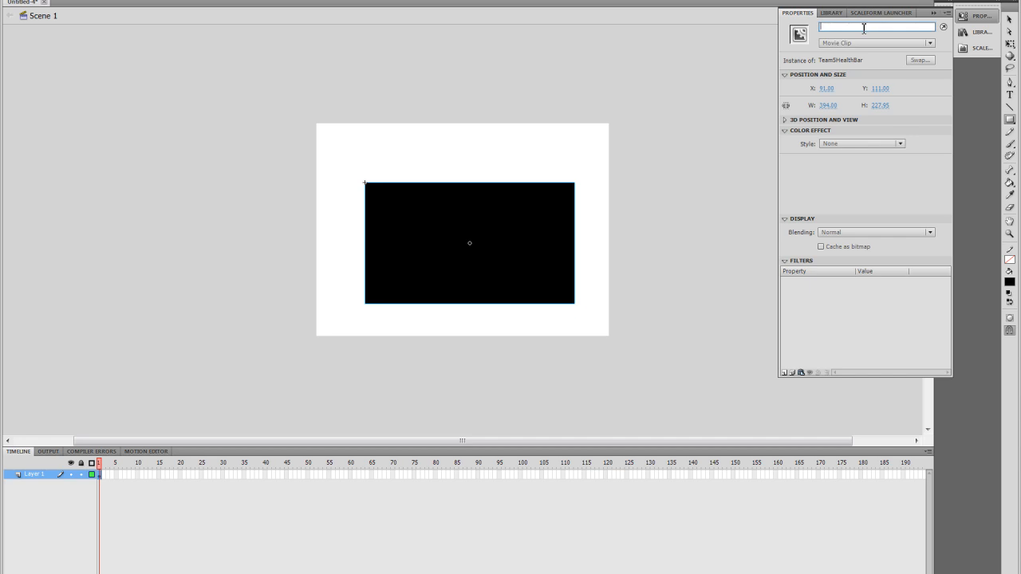
text(Team5Health)
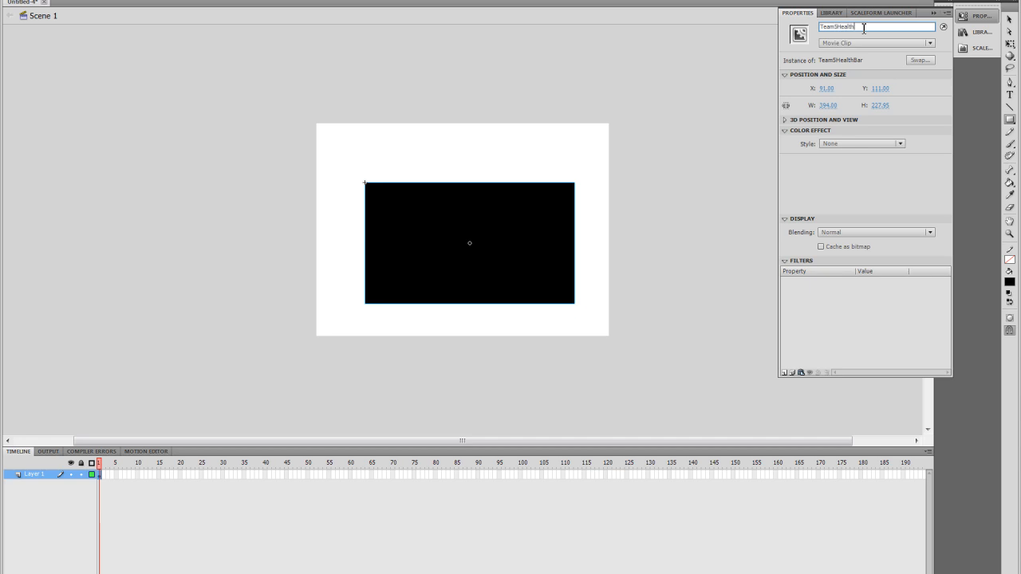
text(Bar_mc)
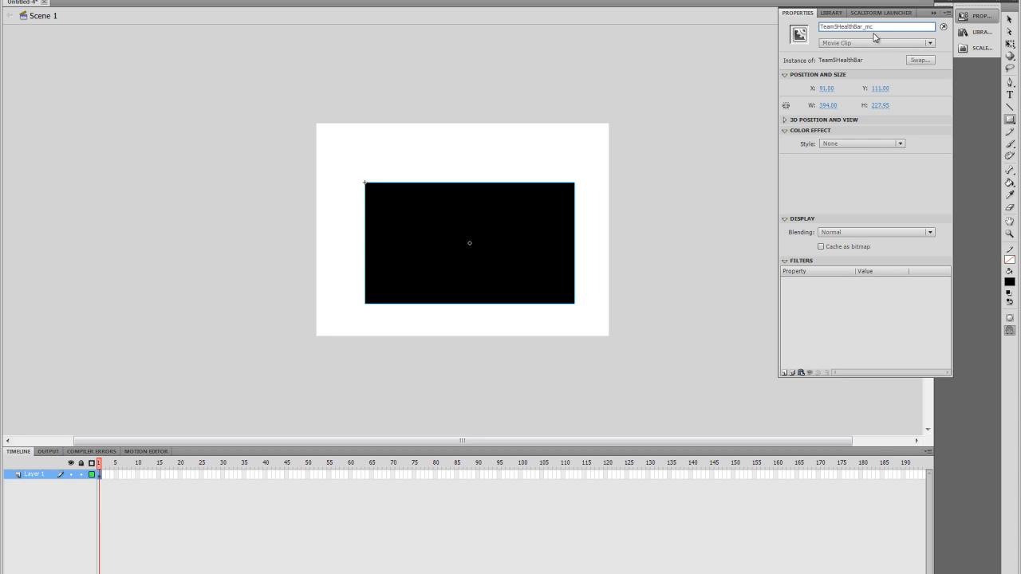
mouse_move(599, 178)
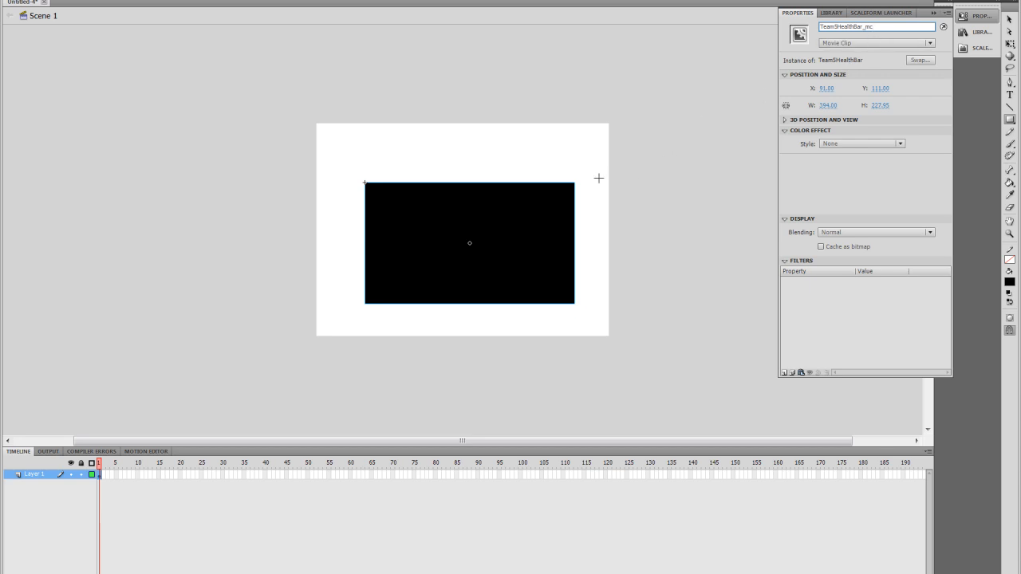
mouse_move(370, 226)
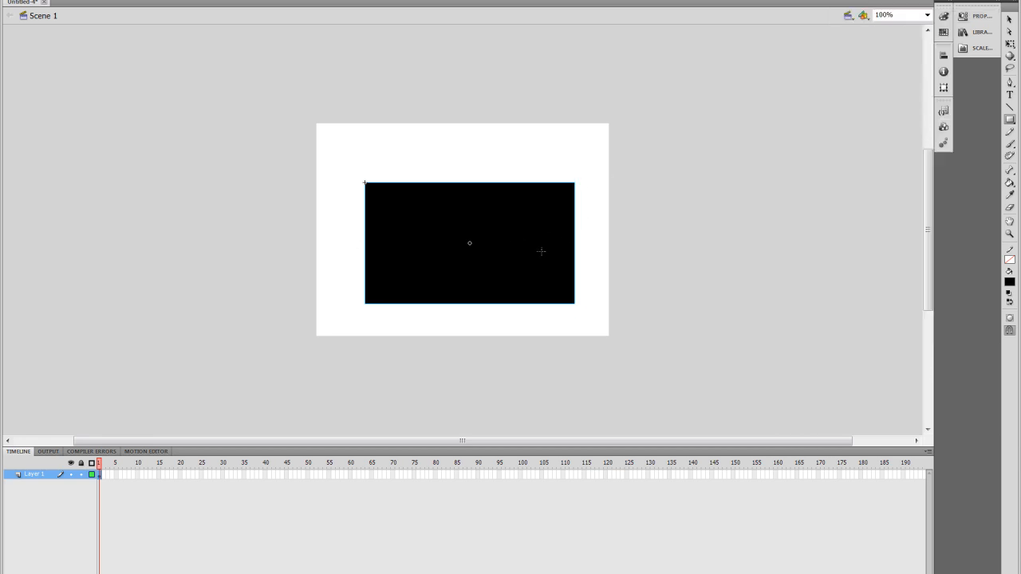
mouse_move(522, 238)
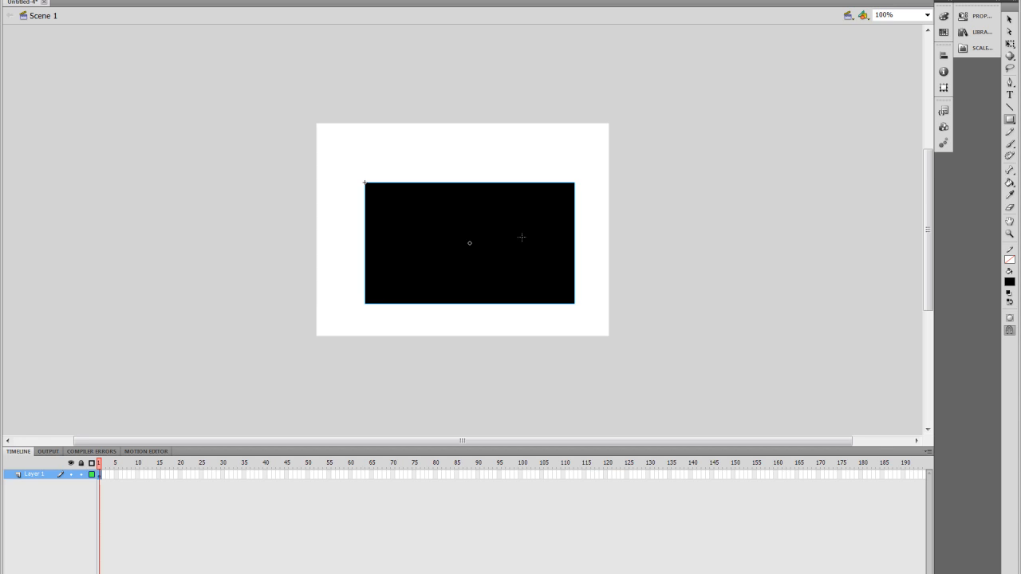
mouse_move(517, 243)
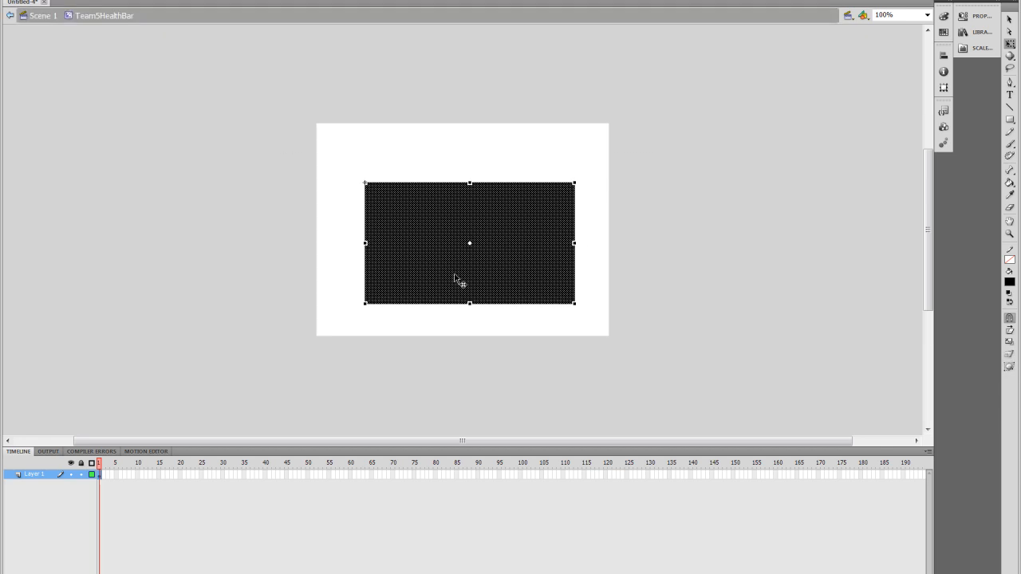
mouse_move(429, 234)
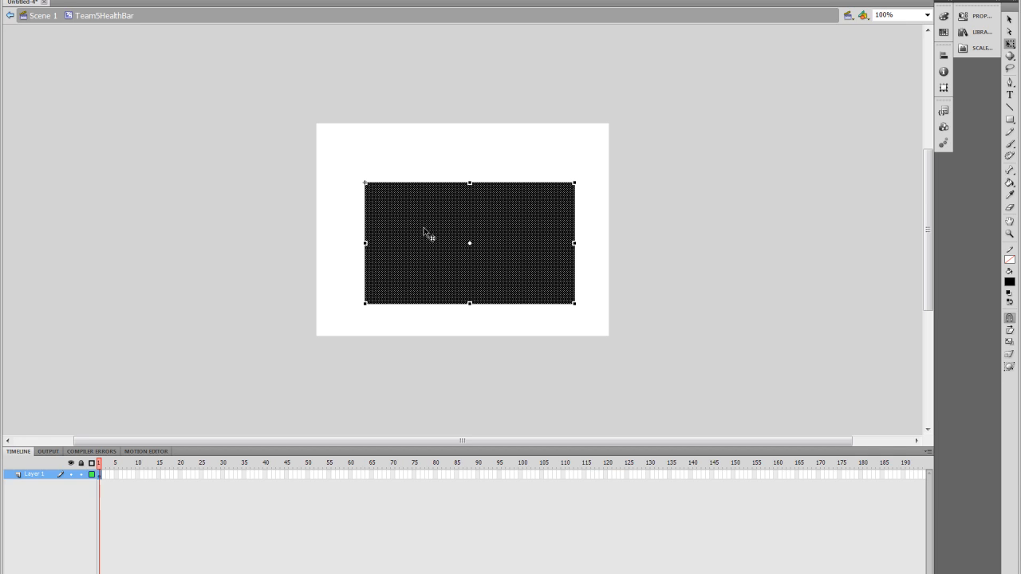
mouse_move(495, 224)
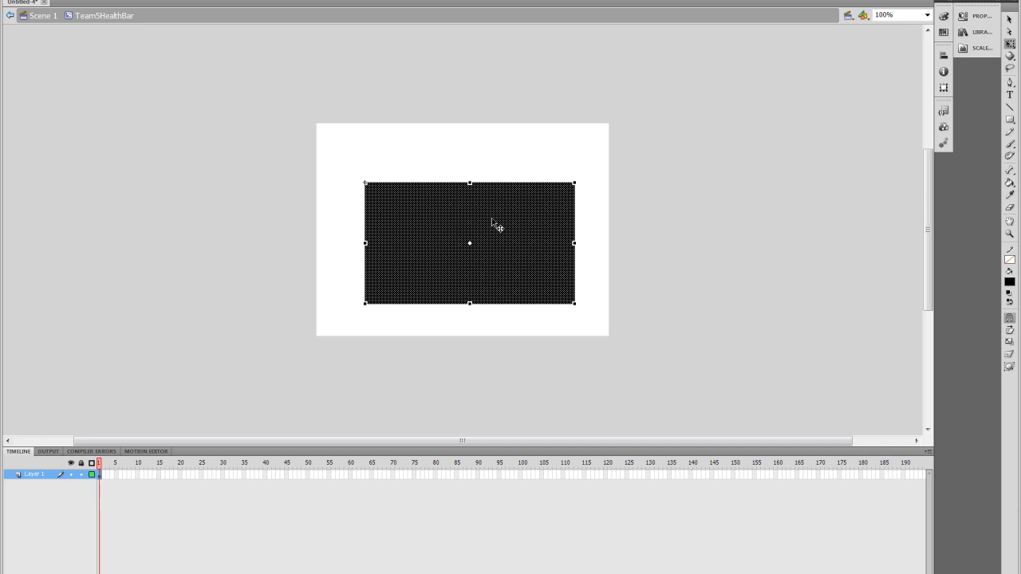
mouse_move(295, 214)
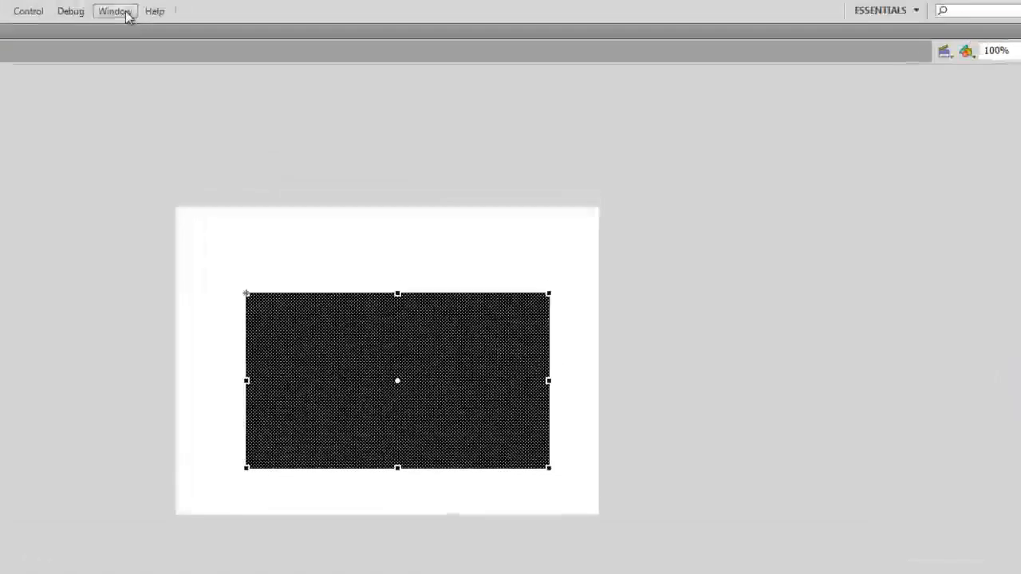
Step: Add Layer 2 above Layer 1 in the clip's timeline via the New Layer button
click(115, 10)
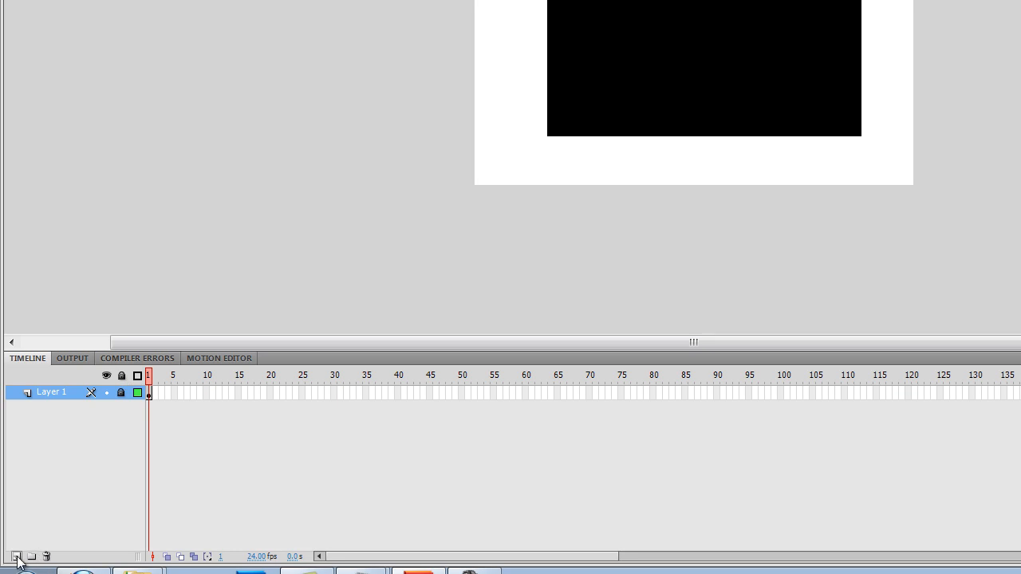
click(14, 556)
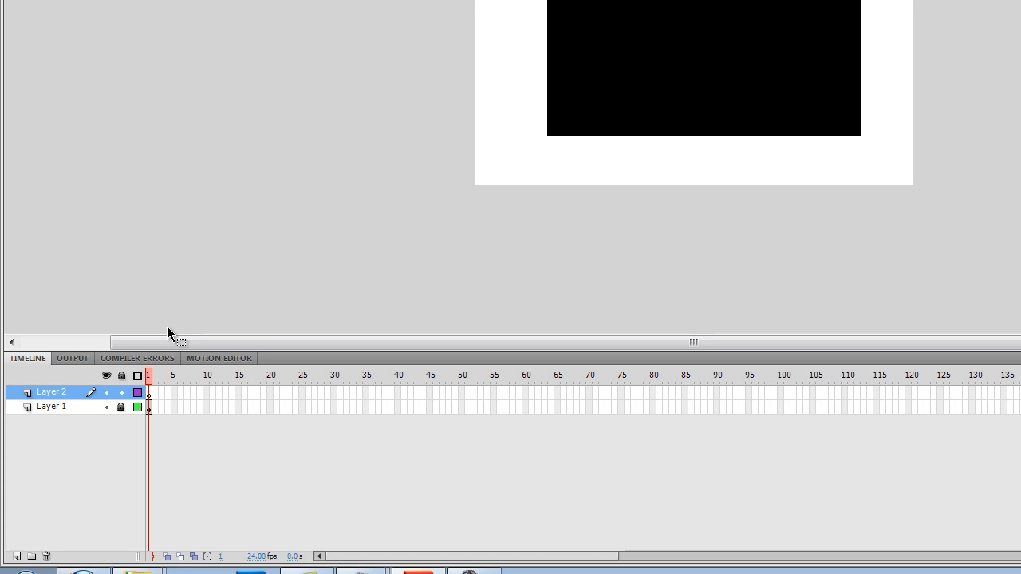
mouse_move(462, 191)
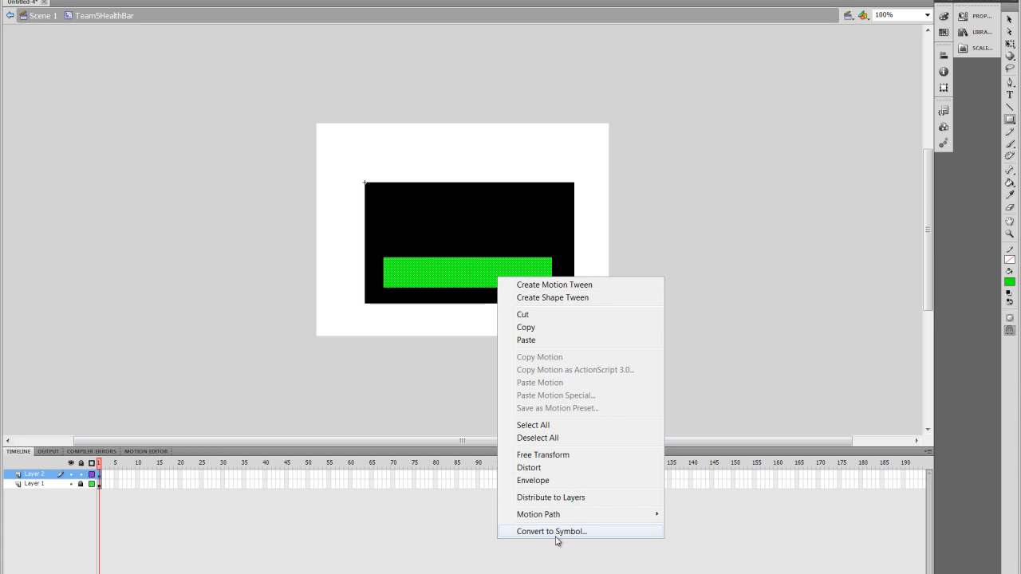
Step: Convert the green bar into a Movie Clip symbol named SFBar
click(551, 532)
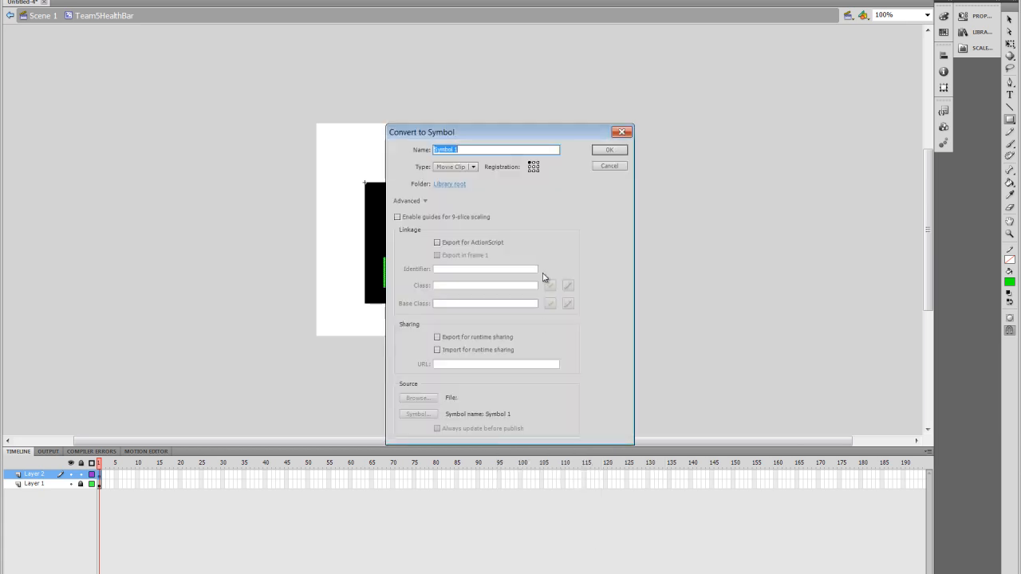
text(SPBar)
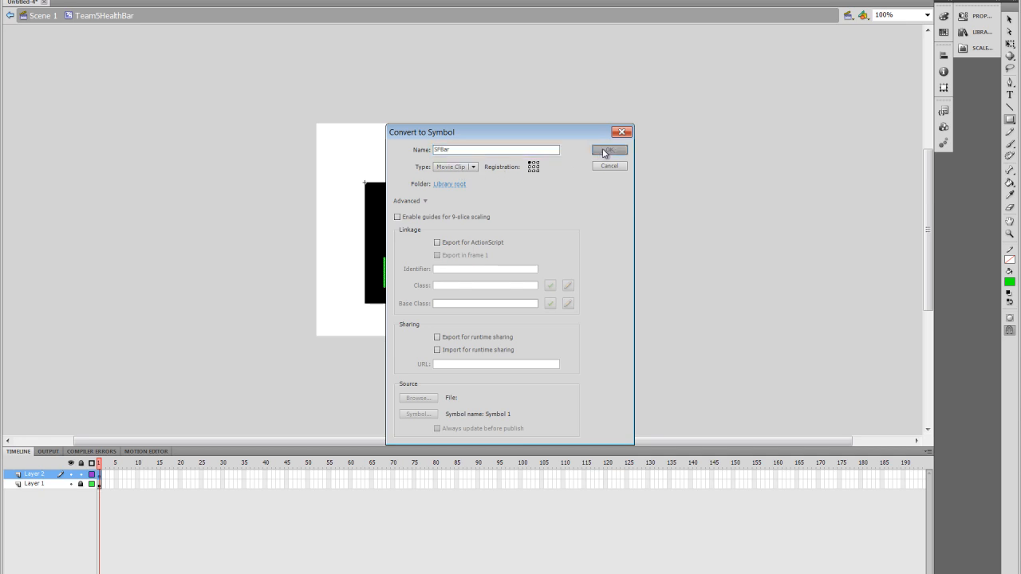
click(610, 152)
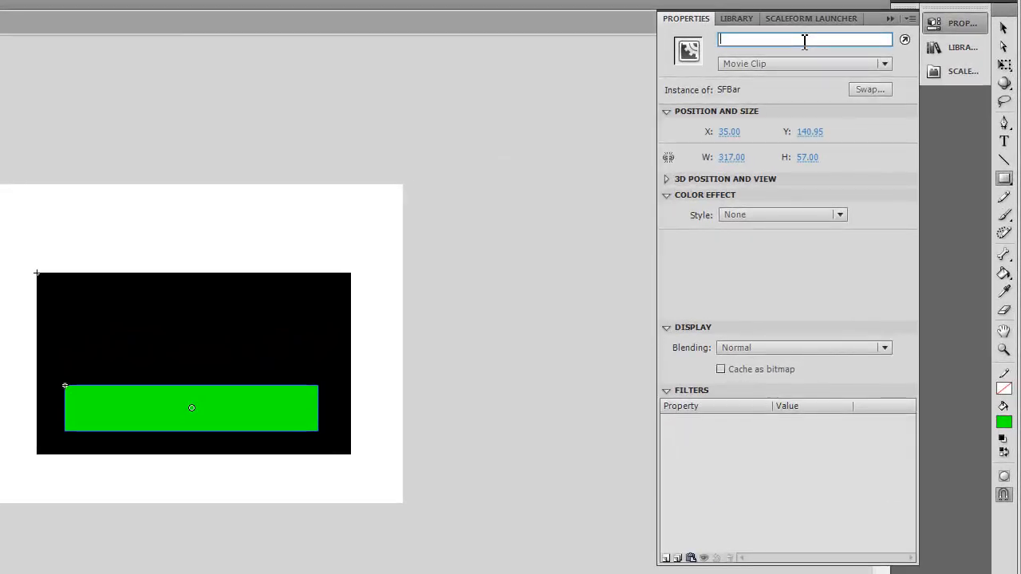
Step: Enter sFBar_mc as the green bar's instance name
text(s)
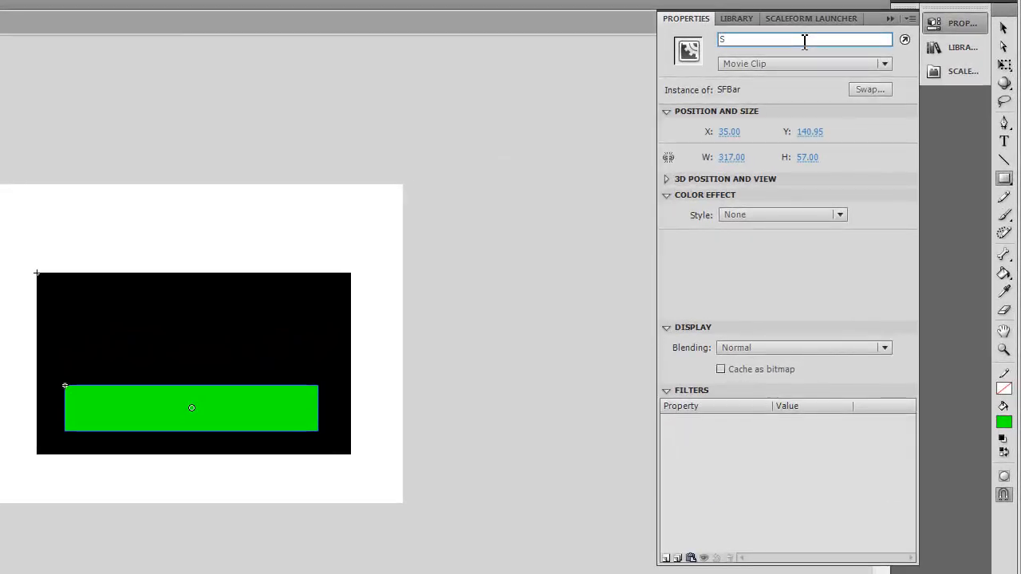
text(FBar_)
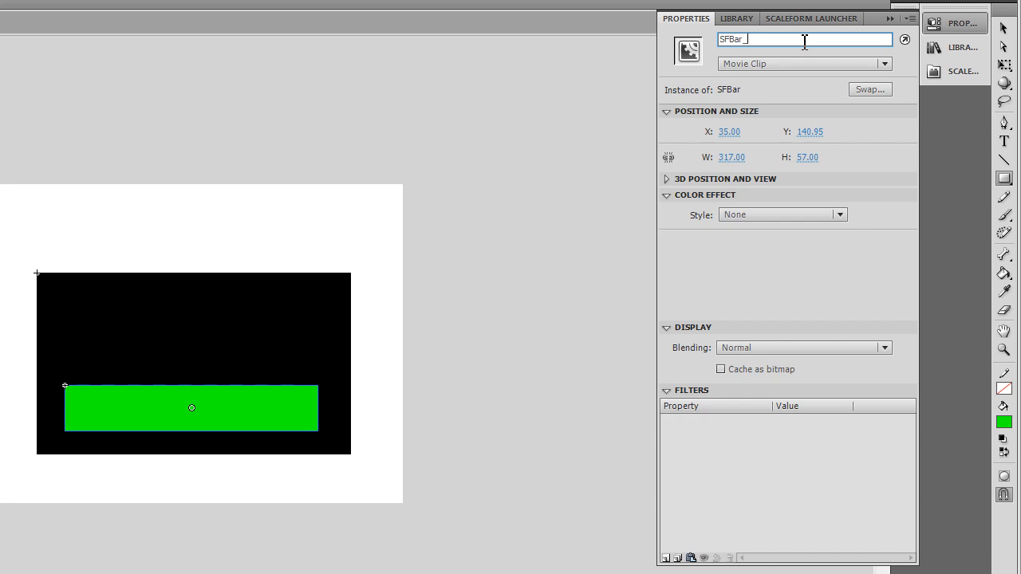
text(mc)
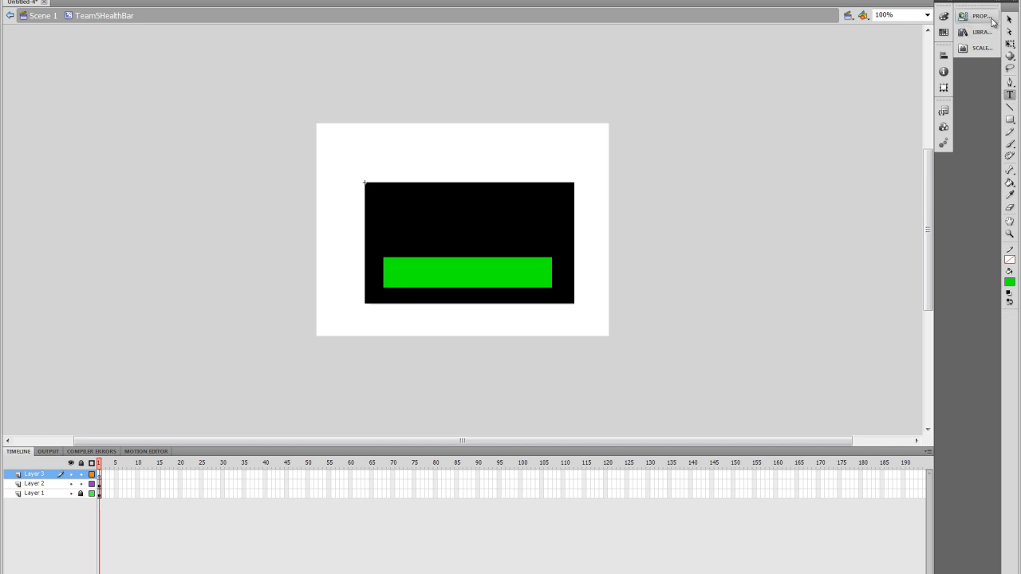
Step: Keep the Text tool on Static Text and bring up its colour swatch choices
click(980, 15)
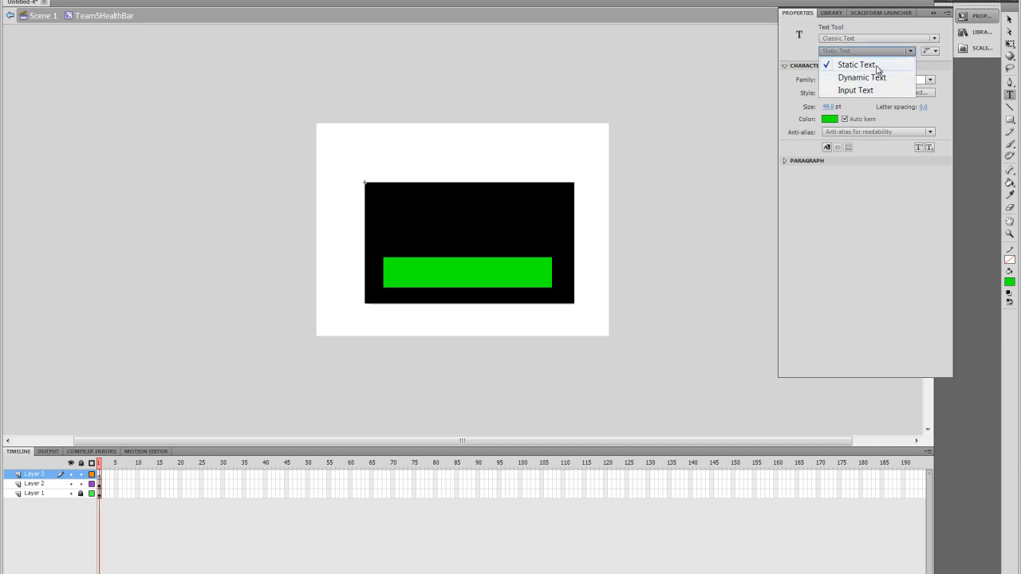
click(856, 65)
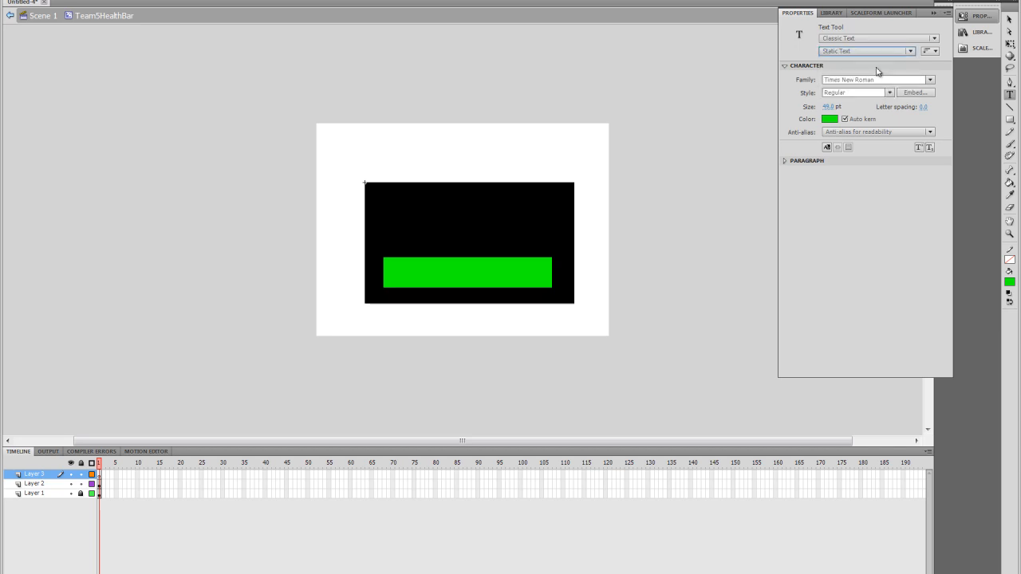
mouse_move(878, 110)
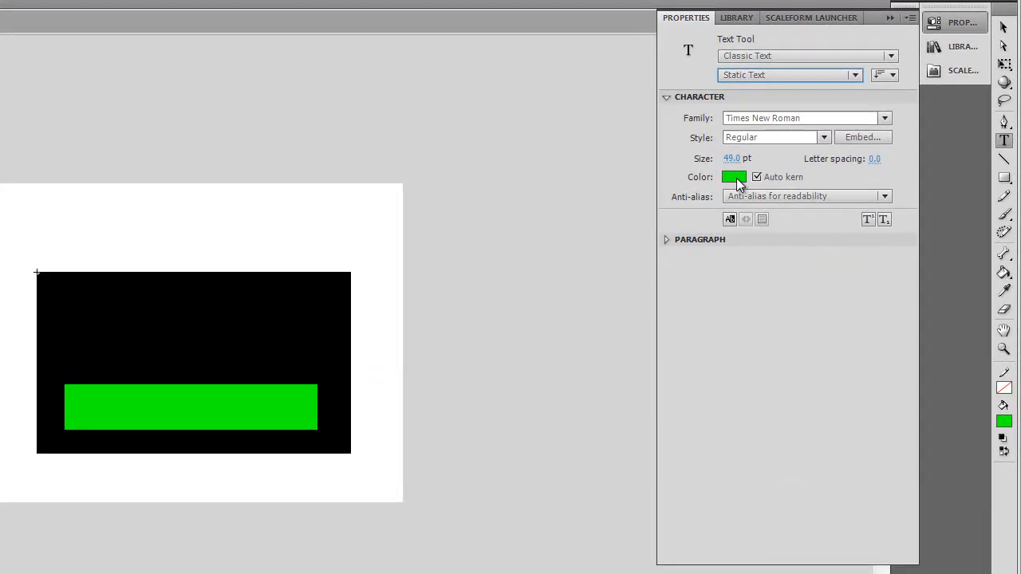
click(733, 176)
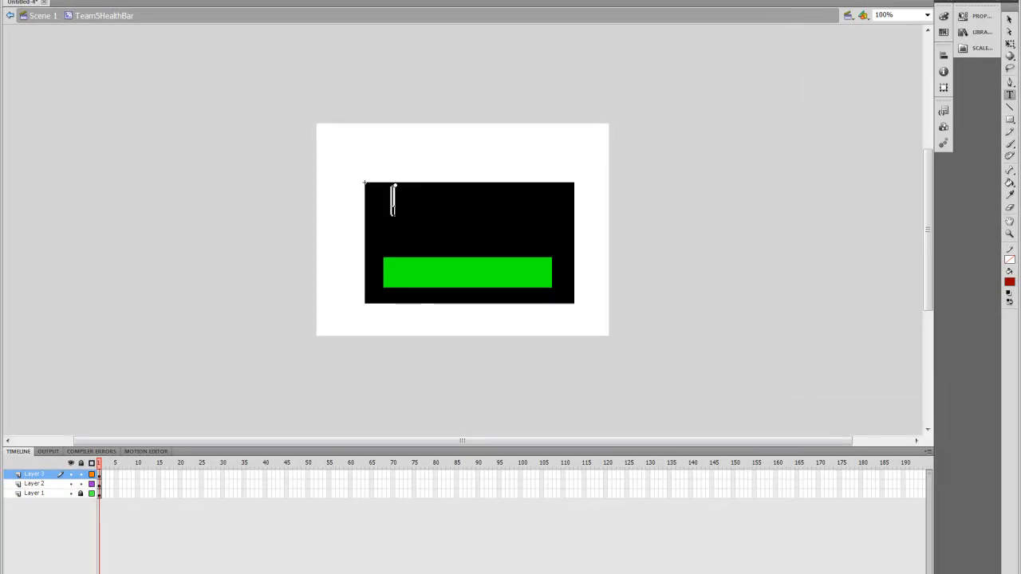
Step: Write the red word Health on the panel and add Layer 4 for the next text
text(Hea)
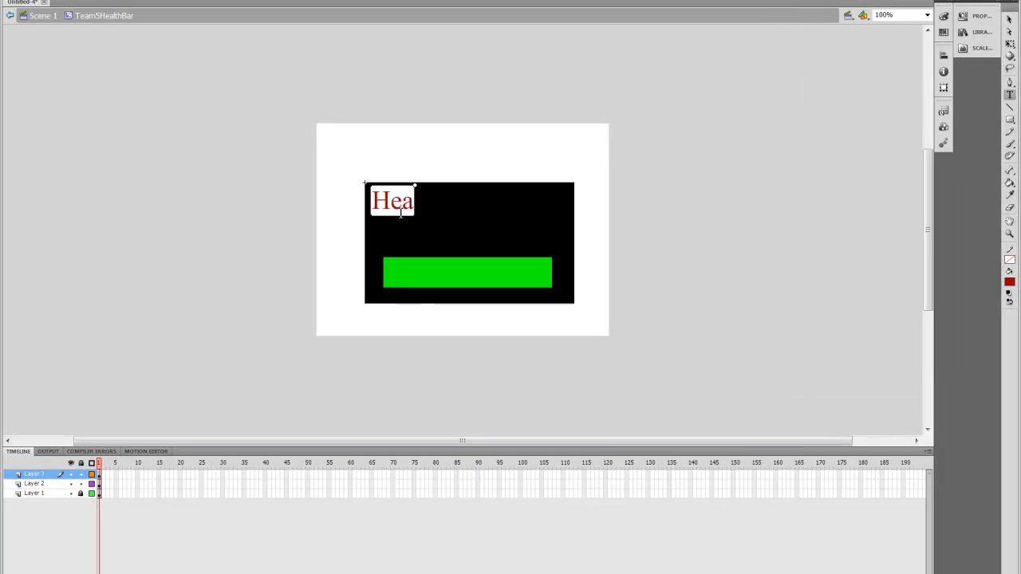
text(lth)
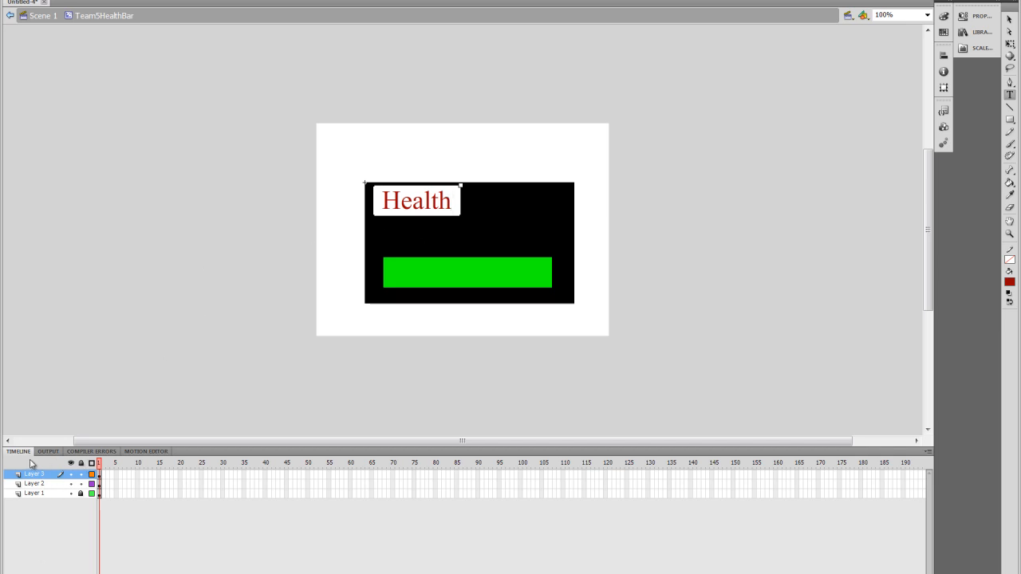
click(6, 463)
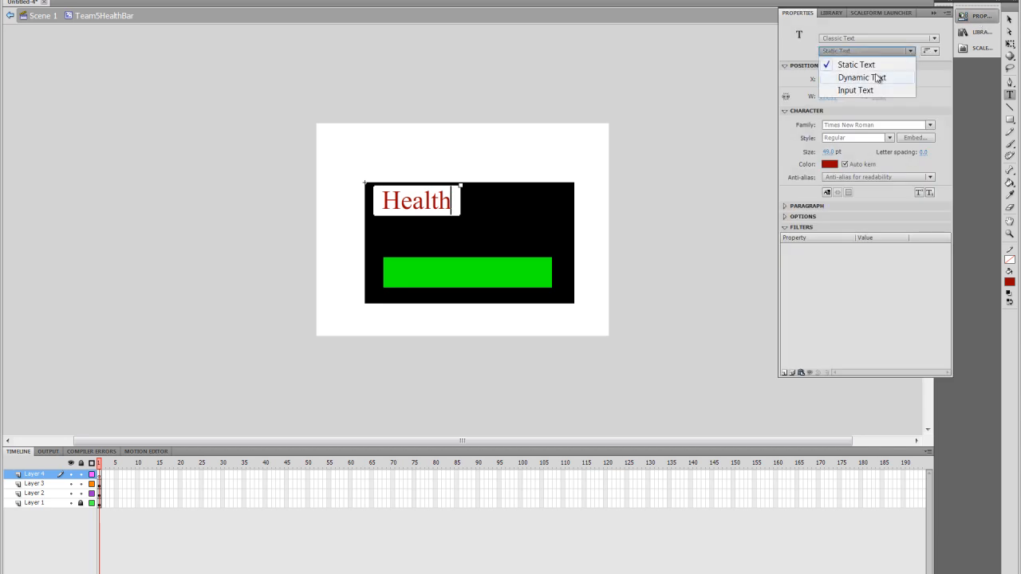
Step: Switch the text to Dynamic Text and write a 100% label at the panel's top right
click(861, 78)
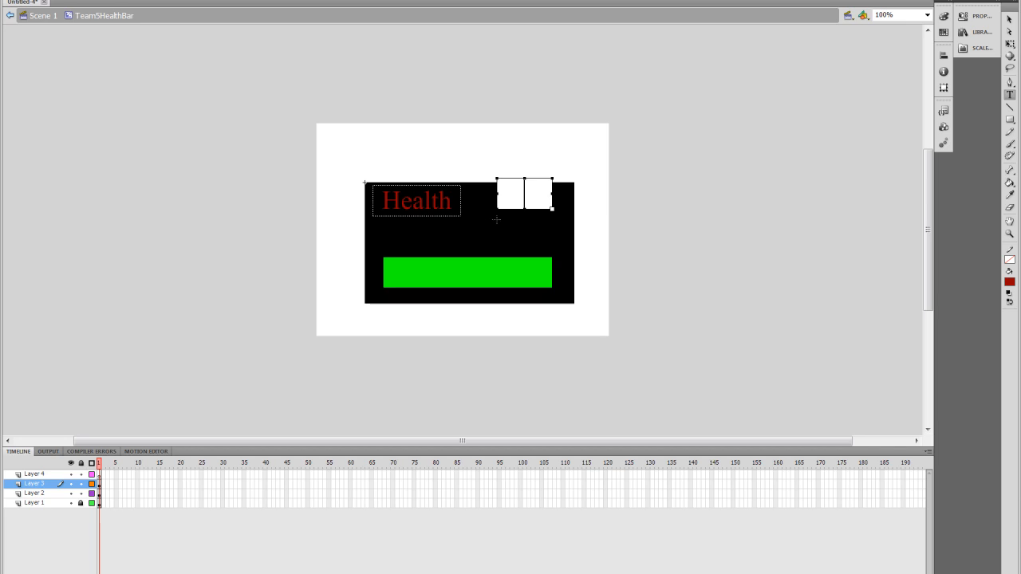
text(100)
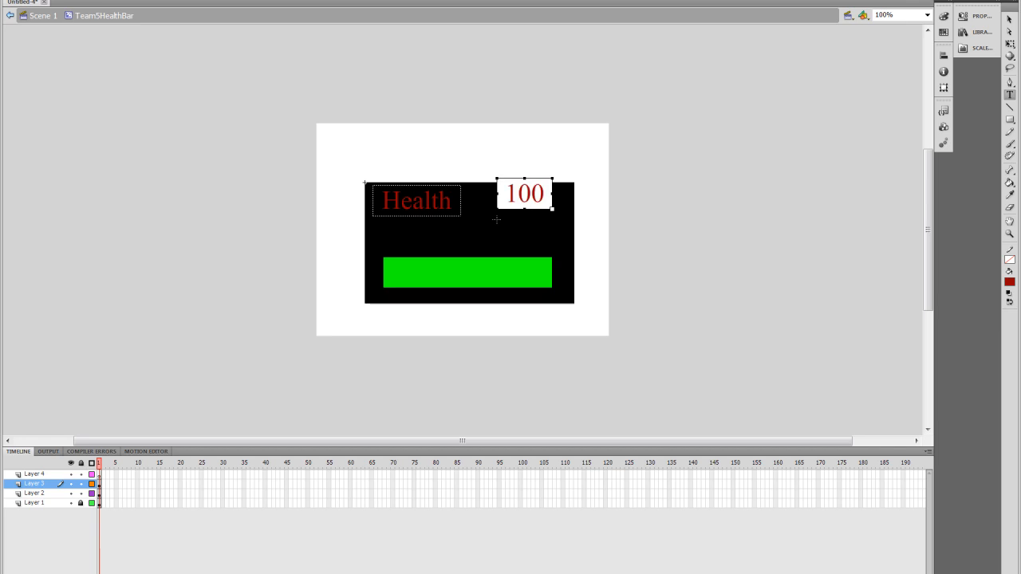
text(%)
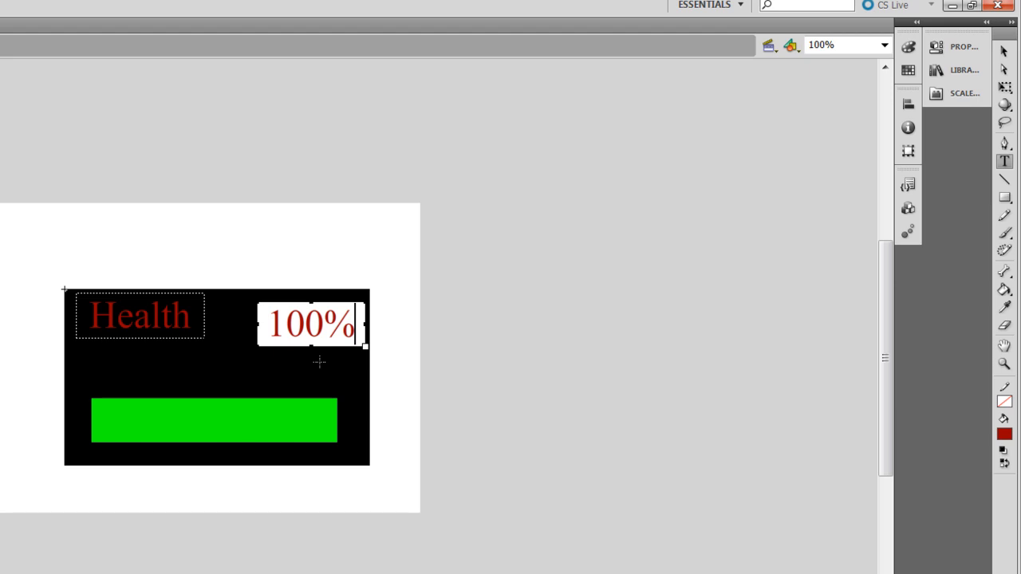
mouse_move(601, 454)
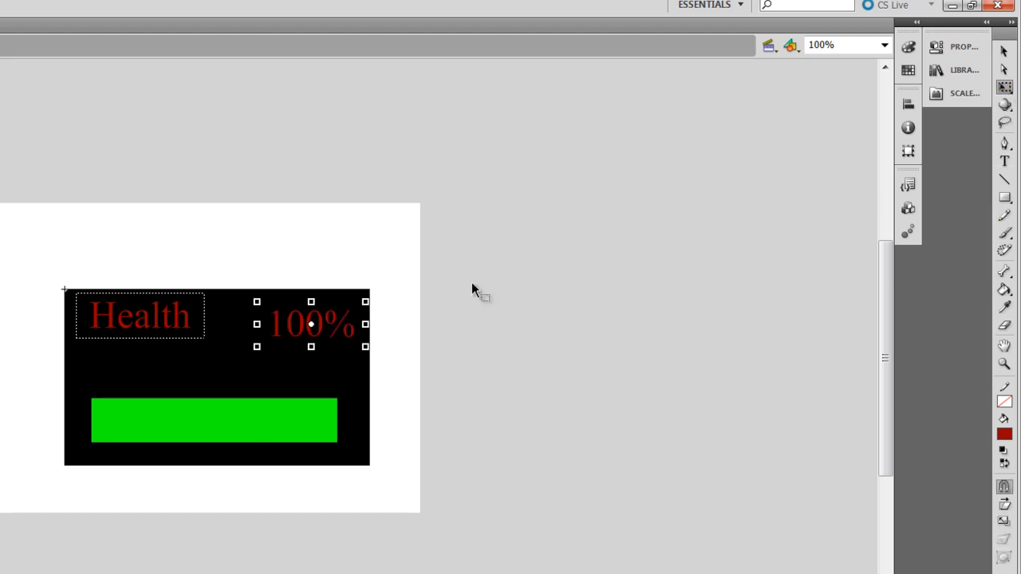
mouse_move(335, 329)
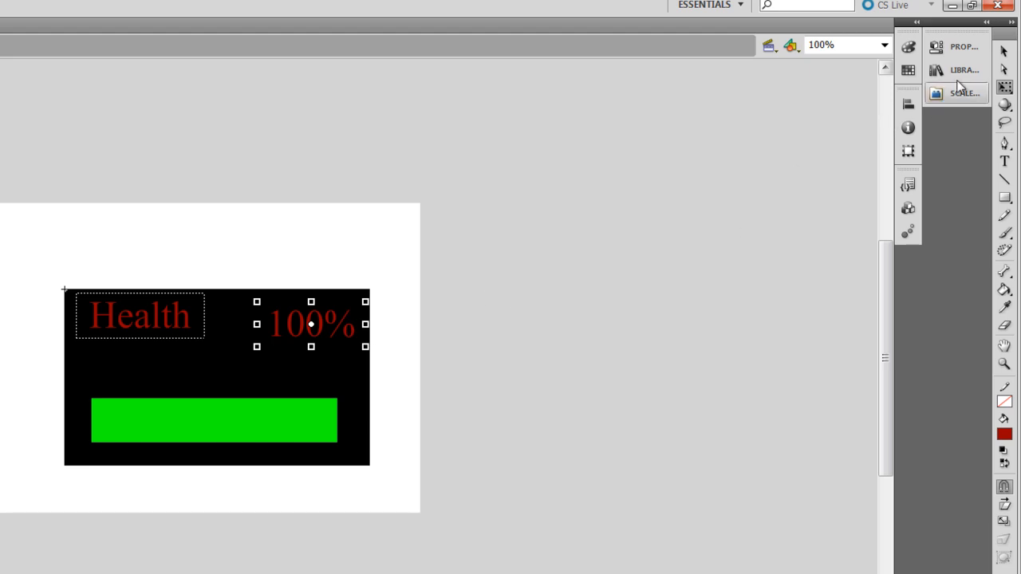
Step: Enter an instance name beginning Team5Heal for the 100% dynamic text field
click(963, 47)
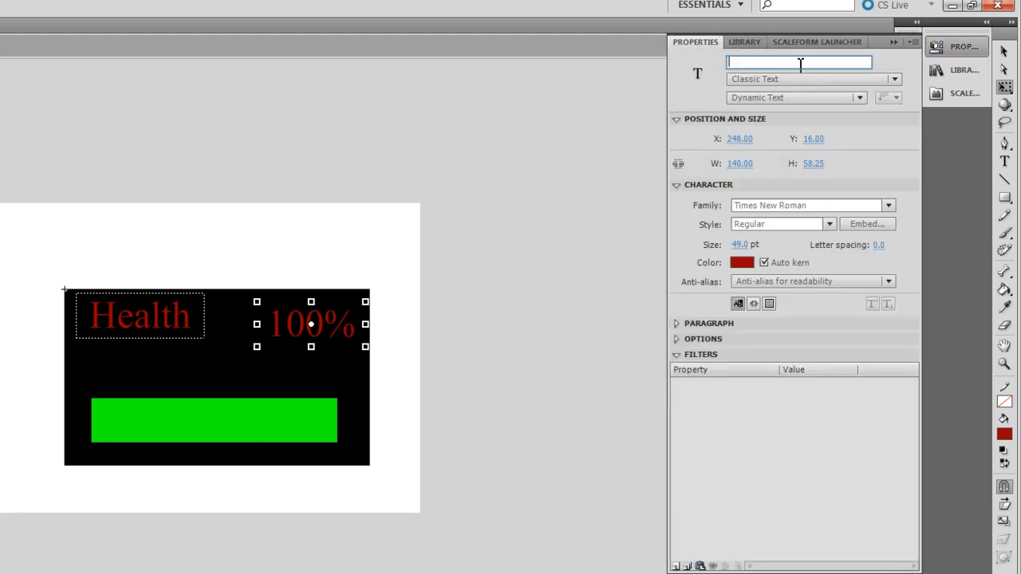
text(Team5)
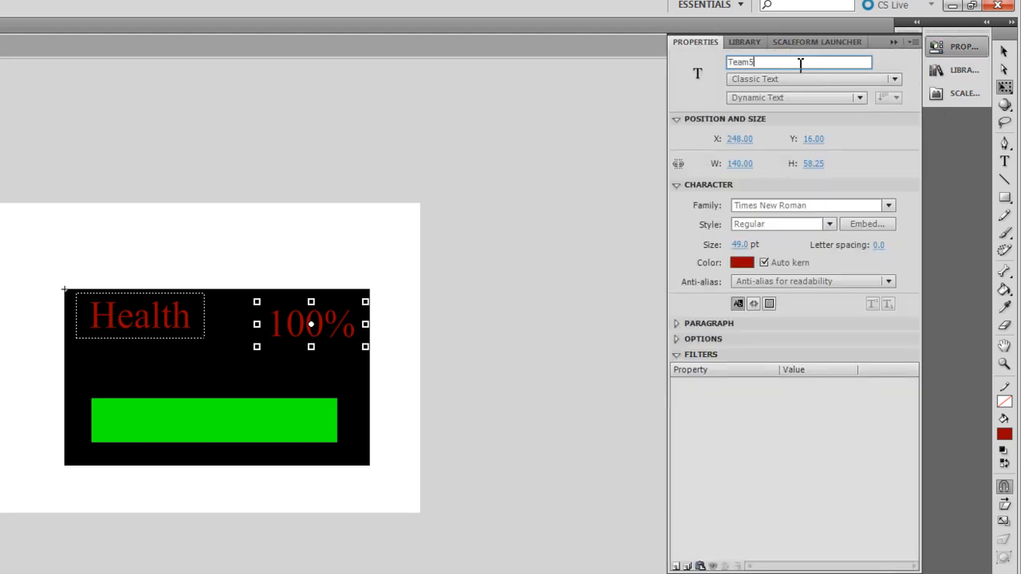
text(Health_mc)
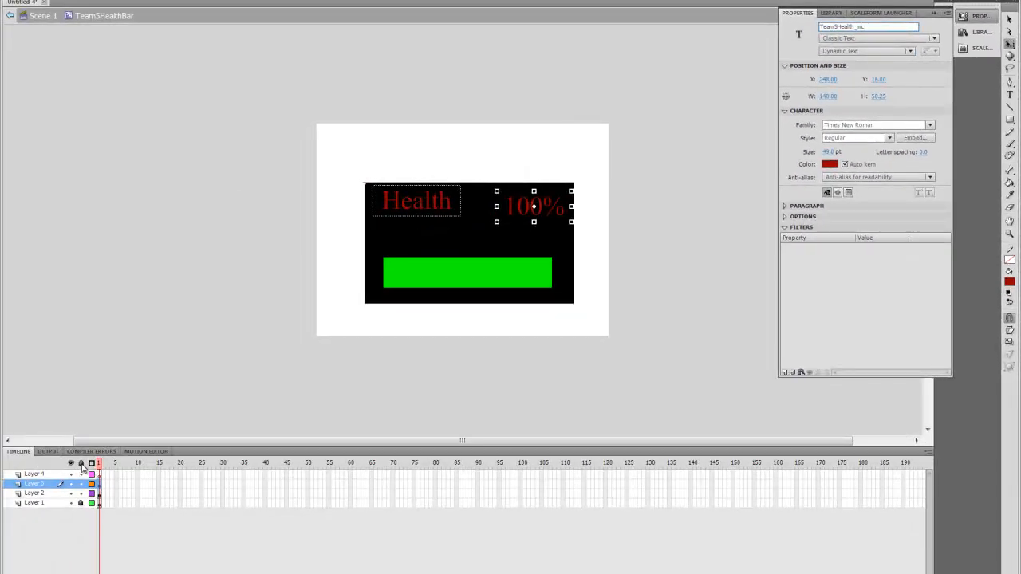
Step: Insert a new Timeline layer and rename it 'actions'
click(176, 301)
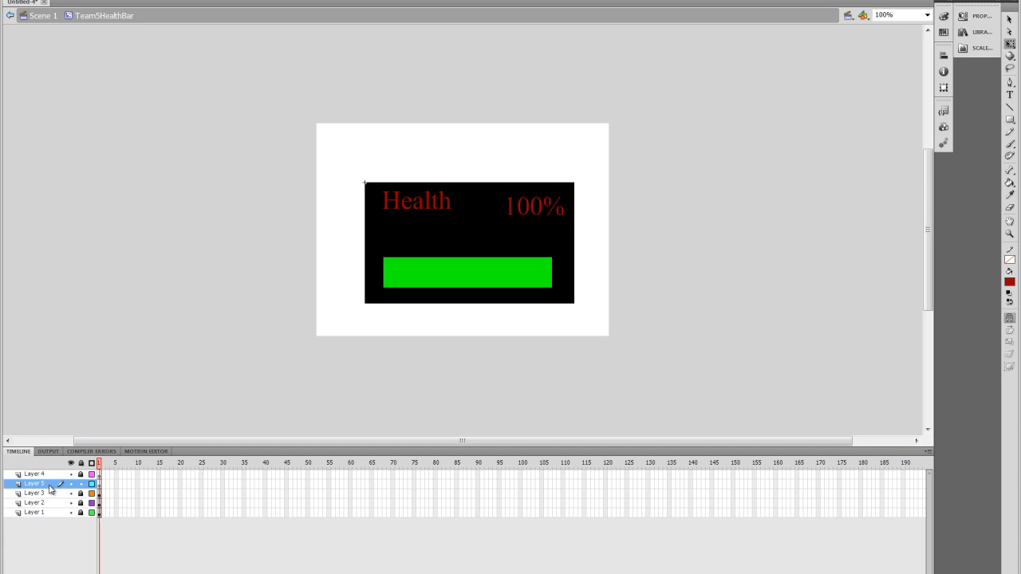
double_click(34, 484)
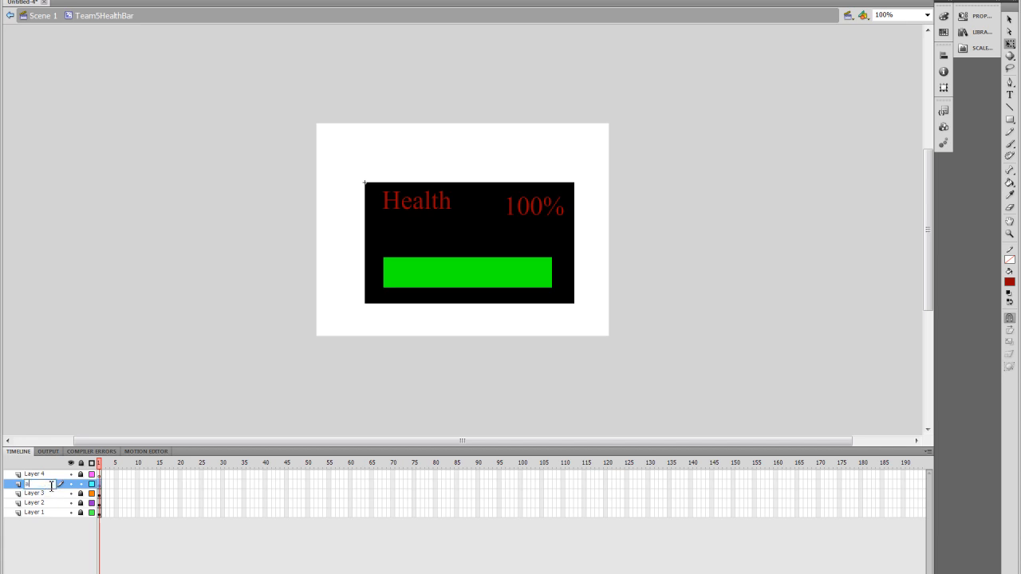
text(actions)
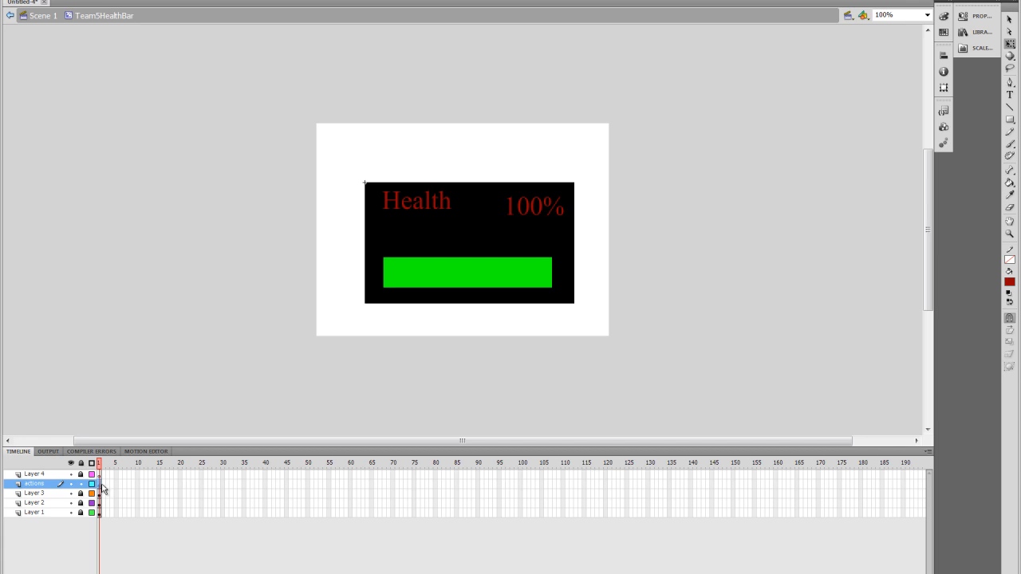
Step: View the empty frame script of the actions layer's first frame, then close it
click(412, 14)
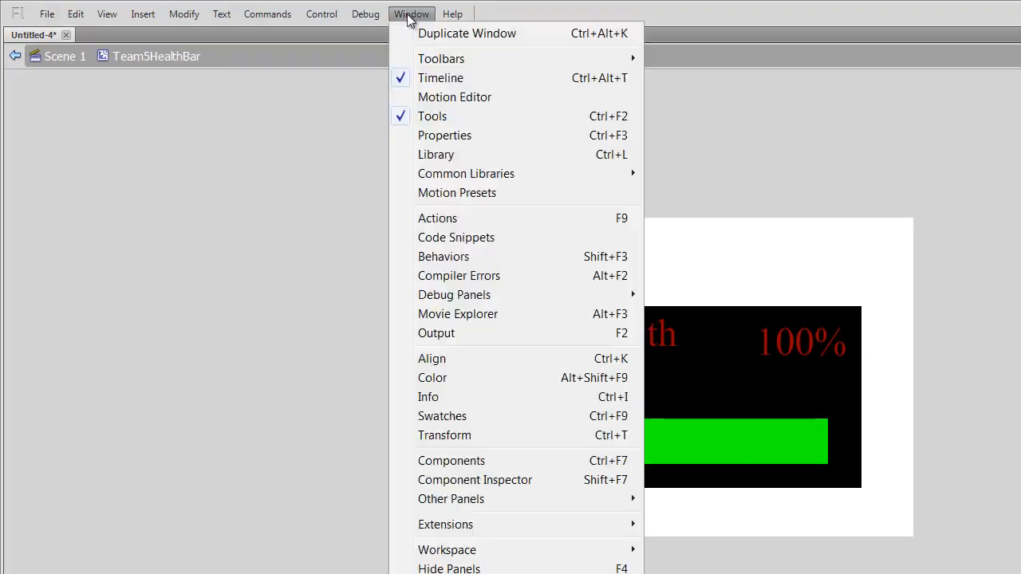
click(437, 218)
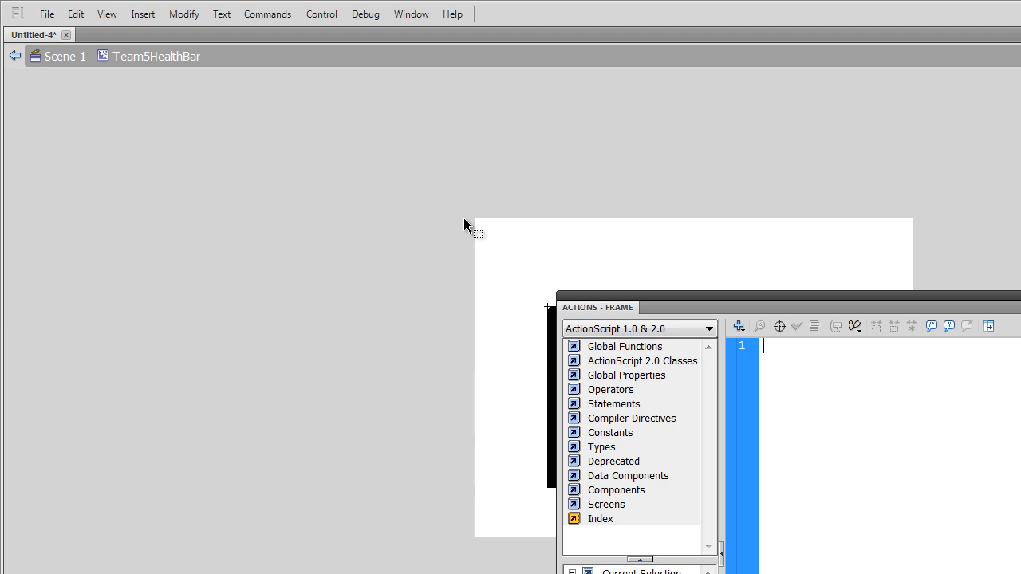
mouse_move(447, 223)
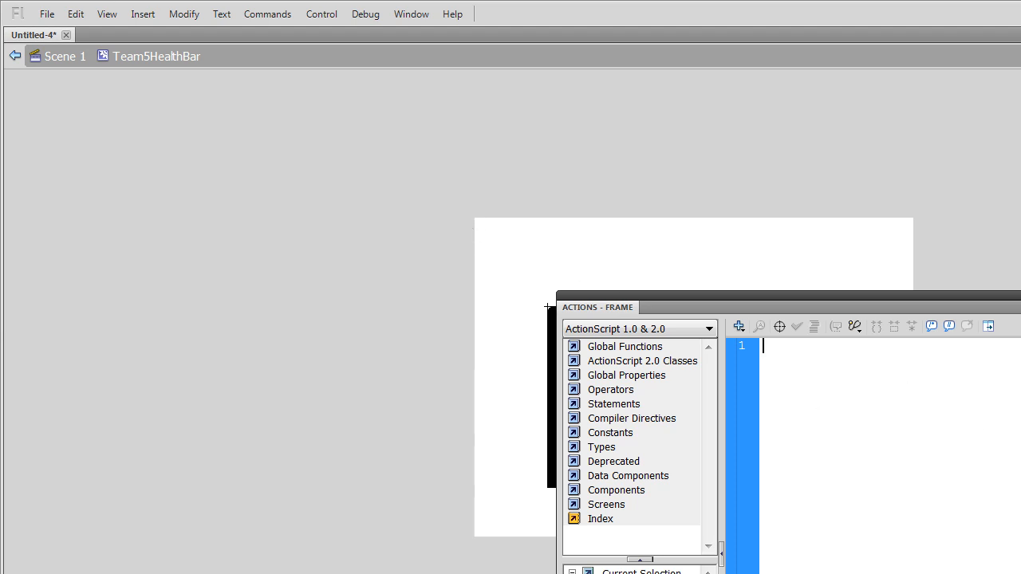
mouse_move(962, 485)
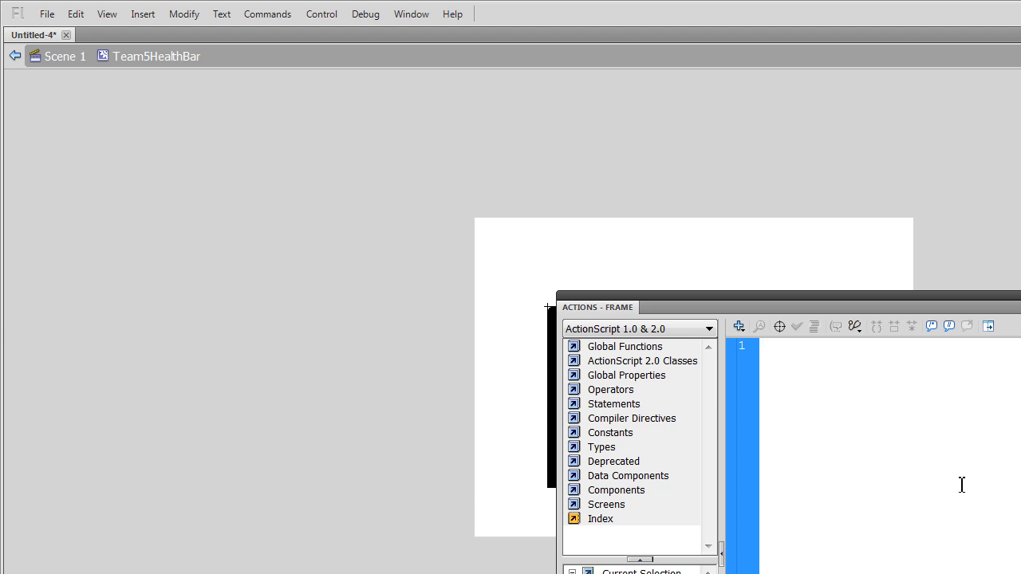
click(764, 345)
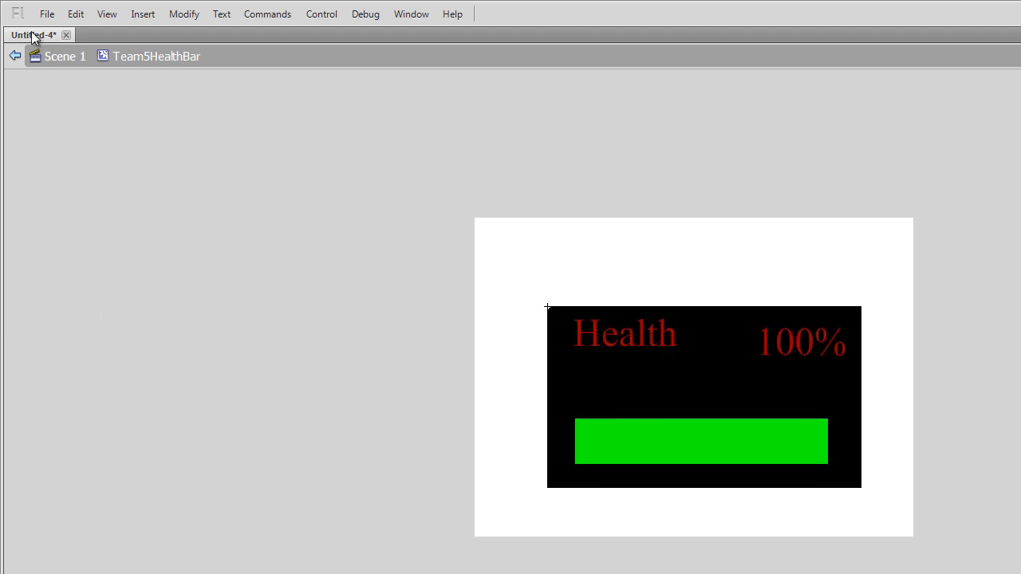
click(46, 14)
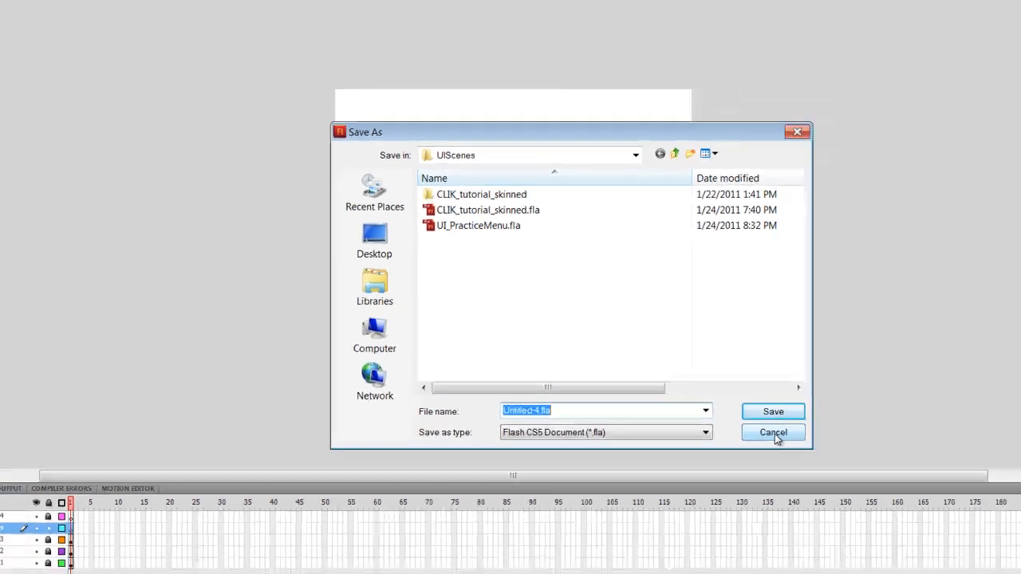
click(773, 432)
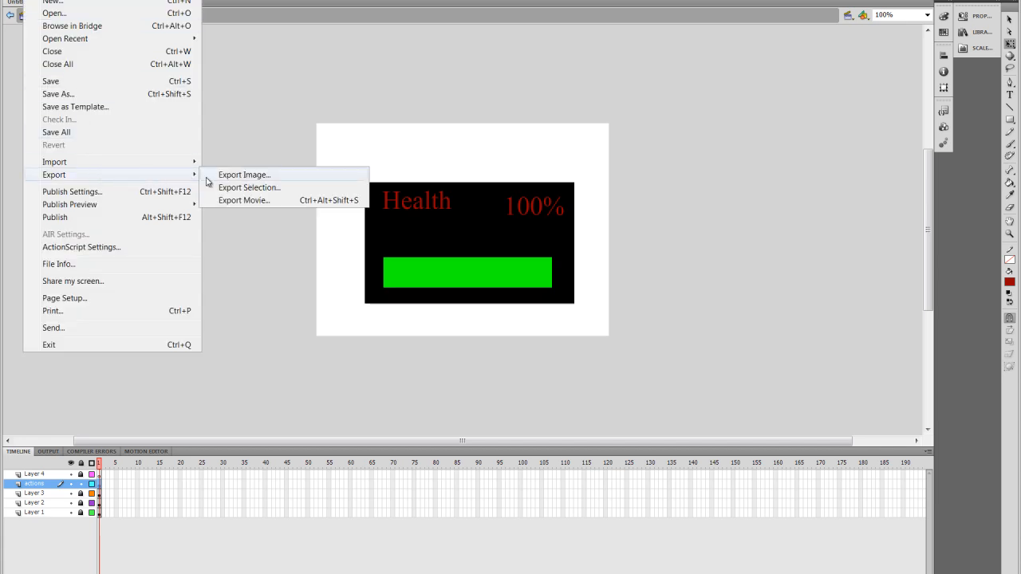
mouse_move(255, 200)
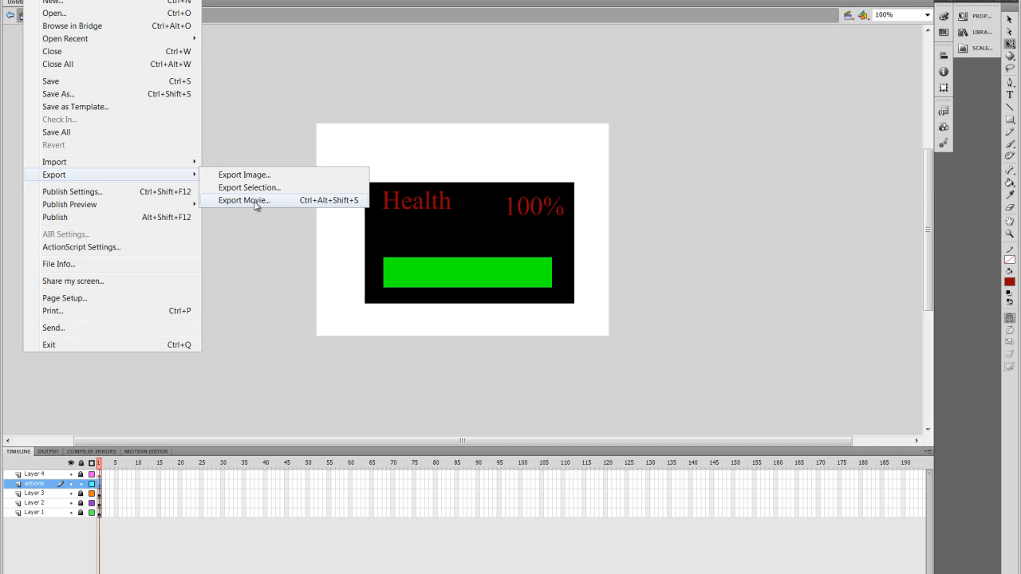
mouse_move(256, 207)
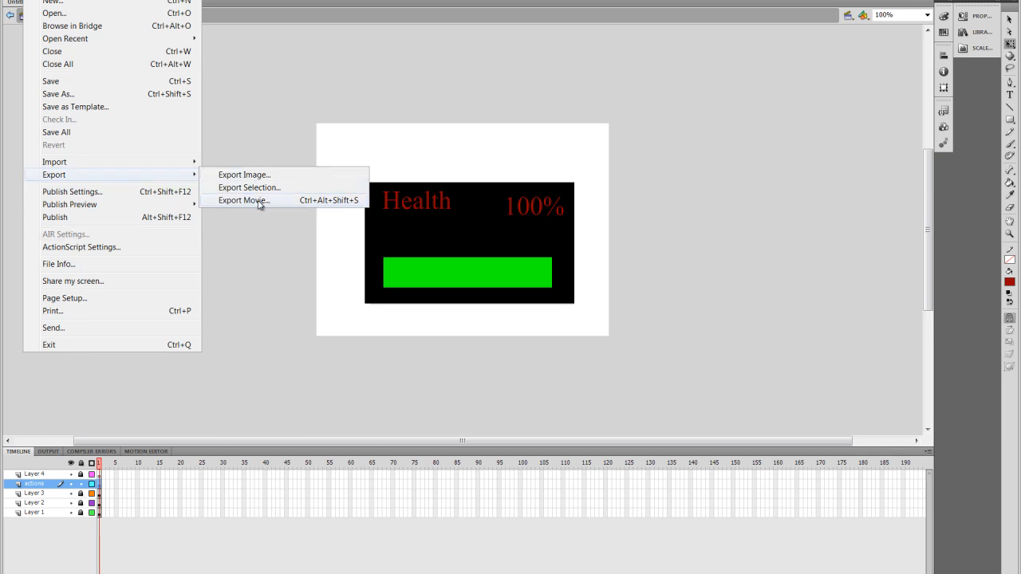
mouse_move(244, 200)
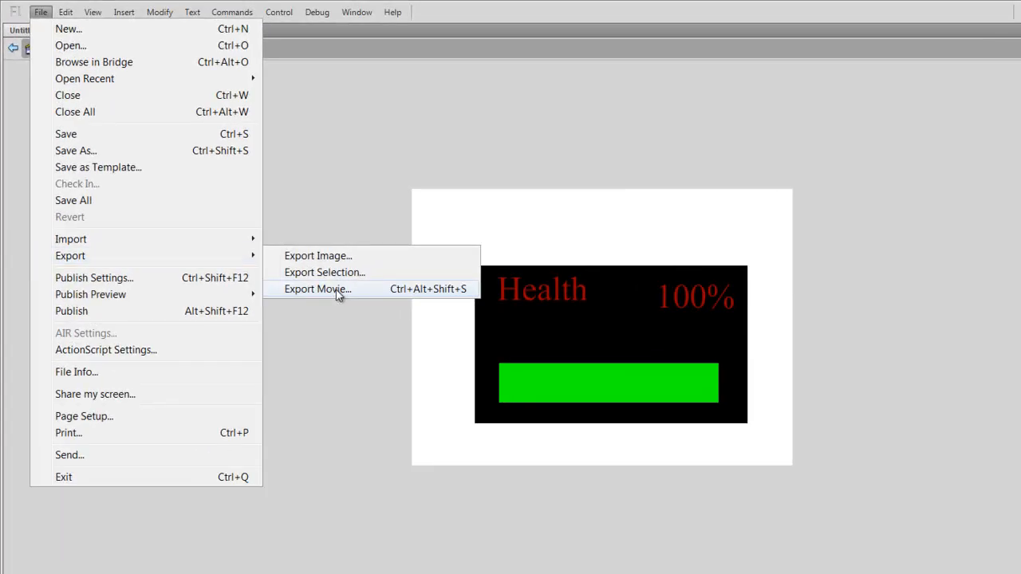
click(317, 288)
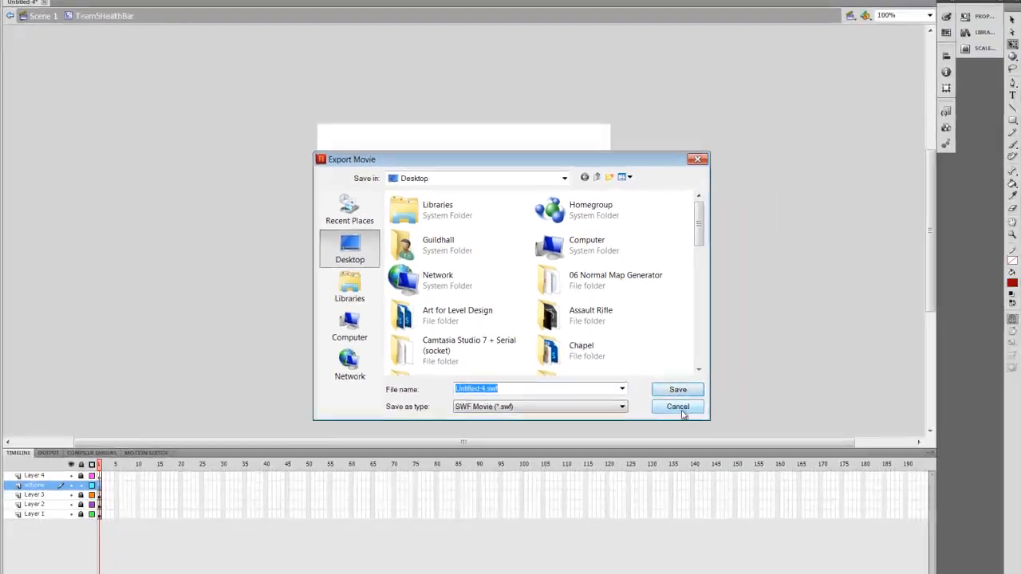
click(678, 407)
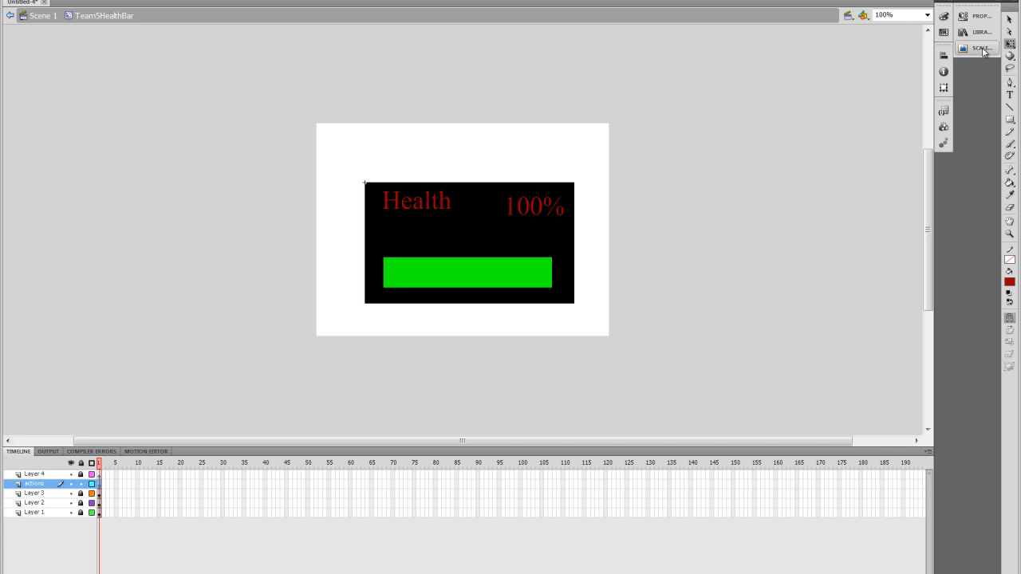
Step: Attempt a Scaleform FxMediaPlayer test and acknowledge the save-the-SWF-first warning
click(981, 48)
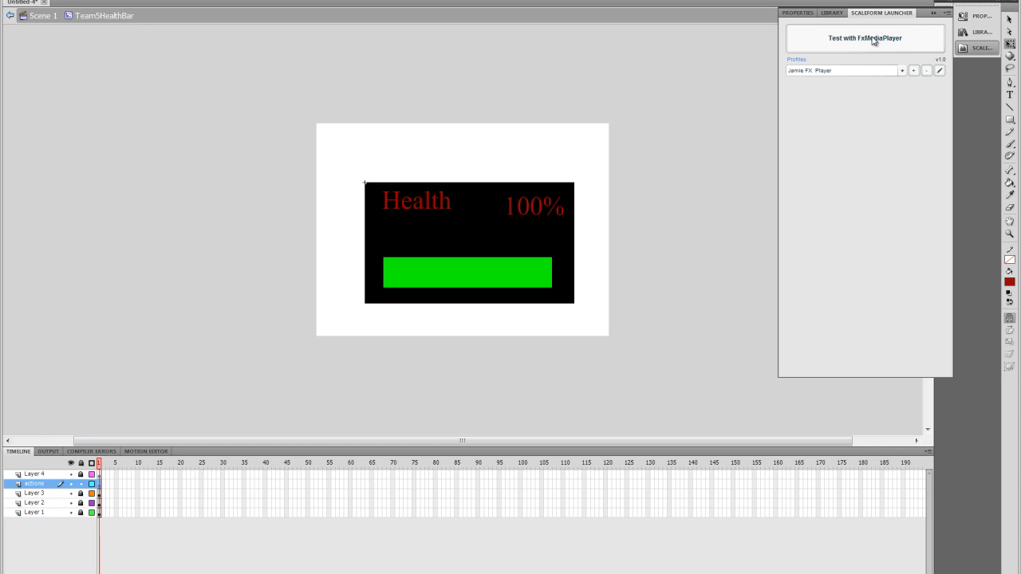
click(865, 38)
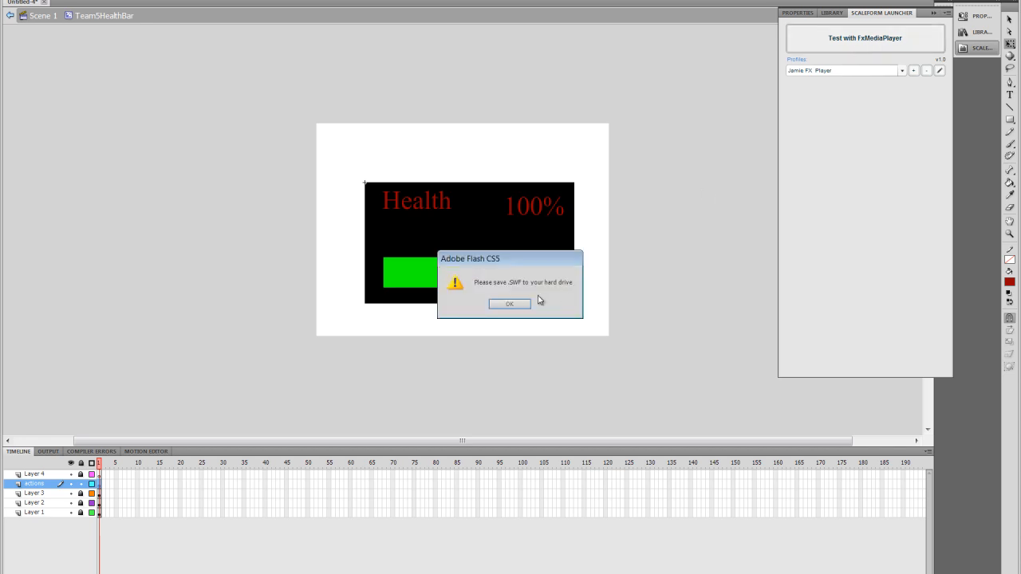
click(509, 304)
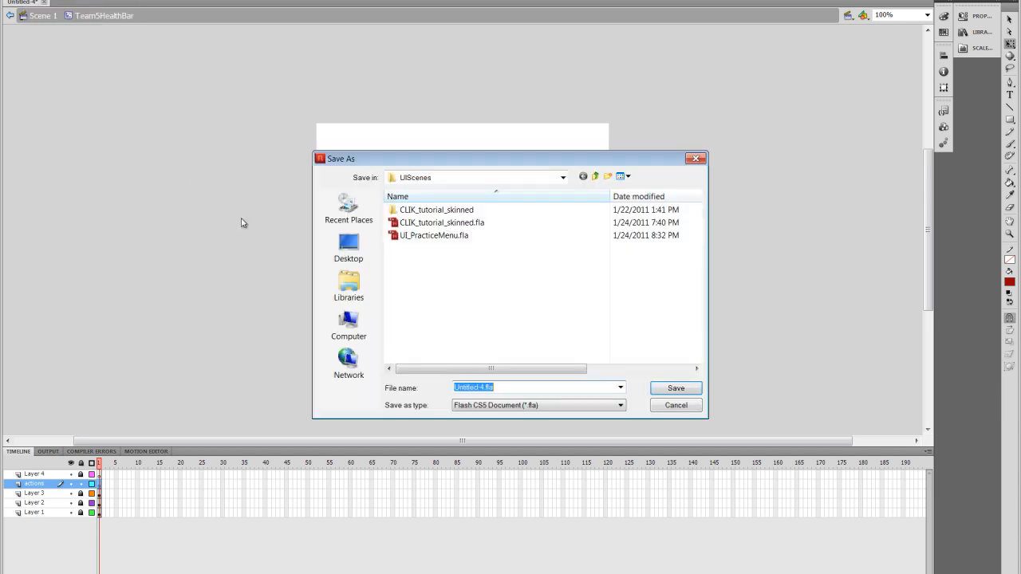
Step: Save the document to the Desktop as healthbar_e.fla
click(348, 246)
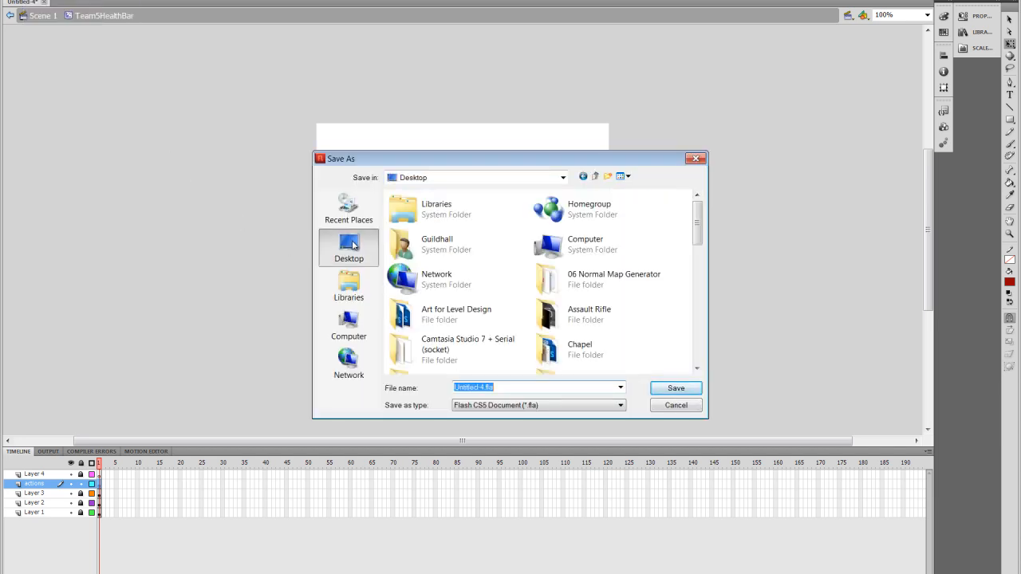
text(healthbar_)
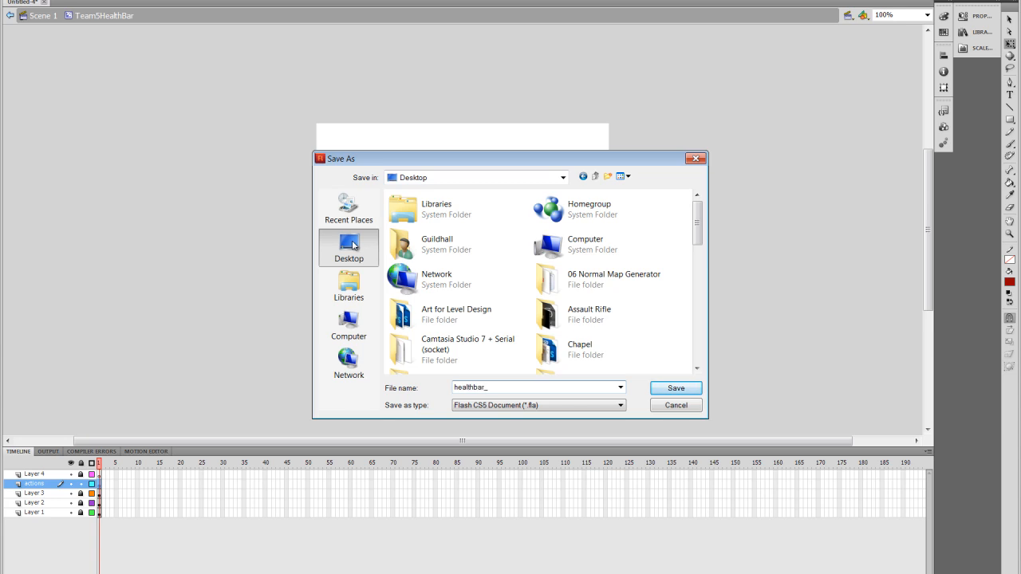
click(675, 387)
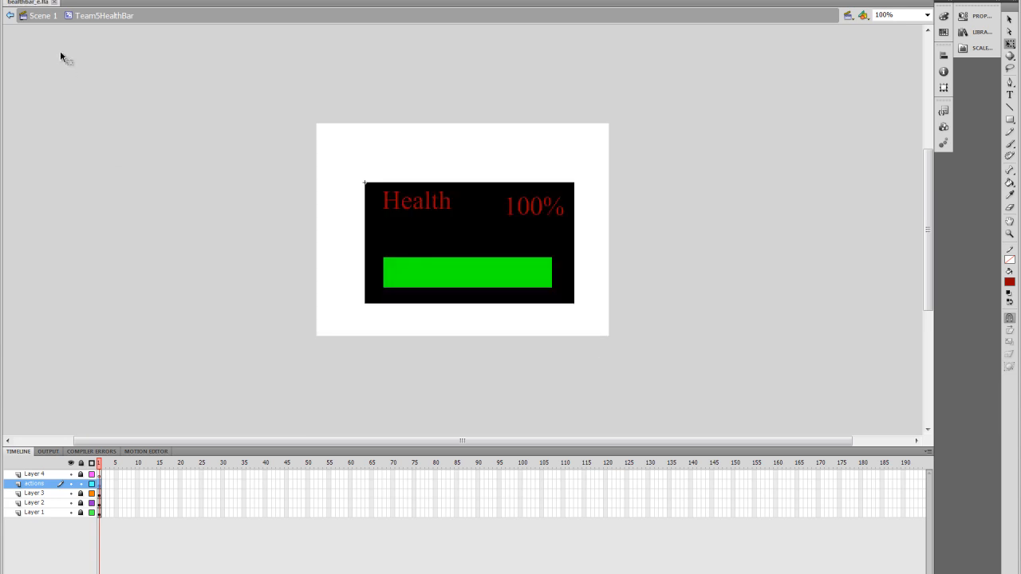
Step: Export the movie to the Desktop as healthbar_e.swf
click(16, 4)
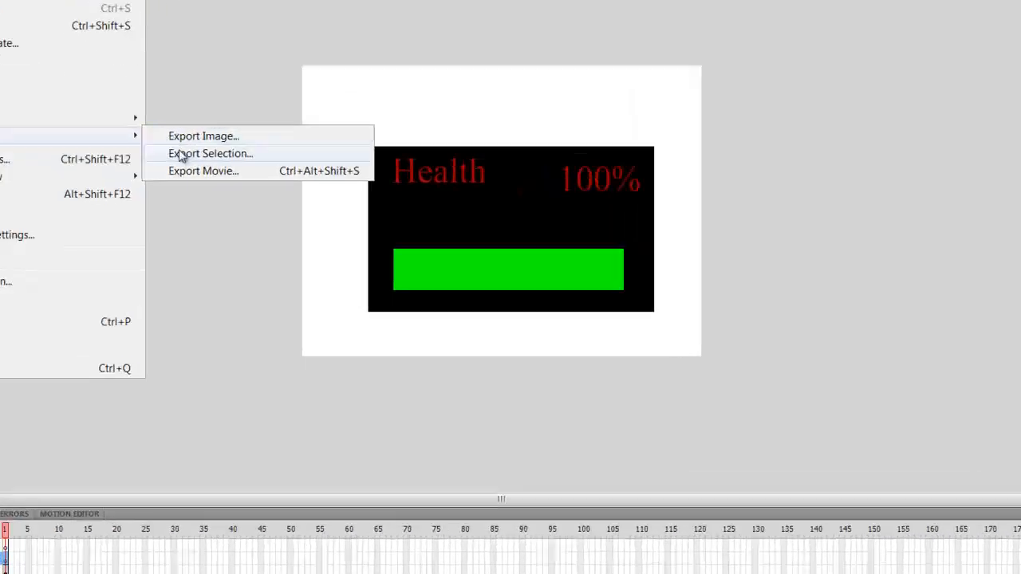
click(203, 171)
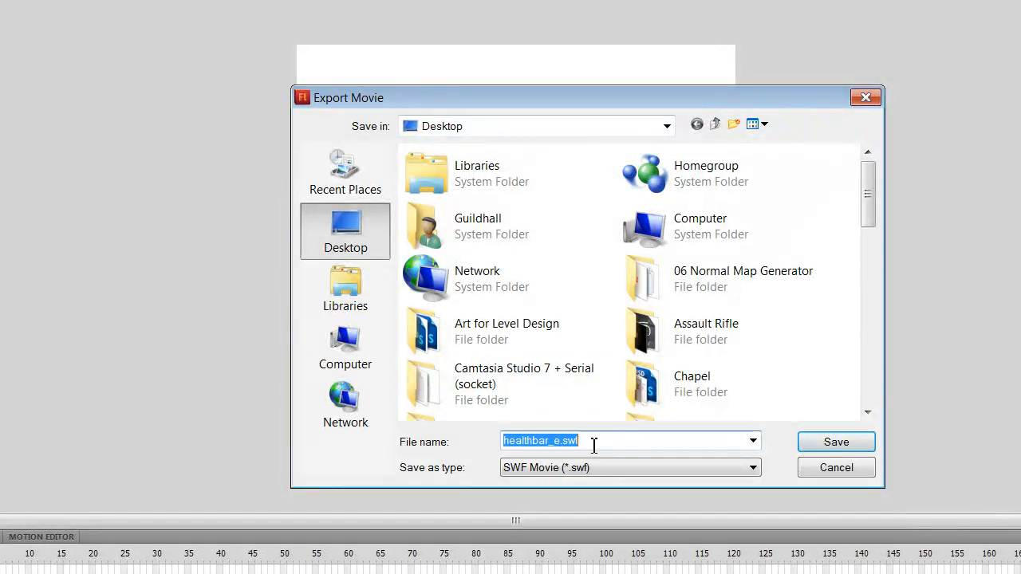
mouse_move(608, 441)
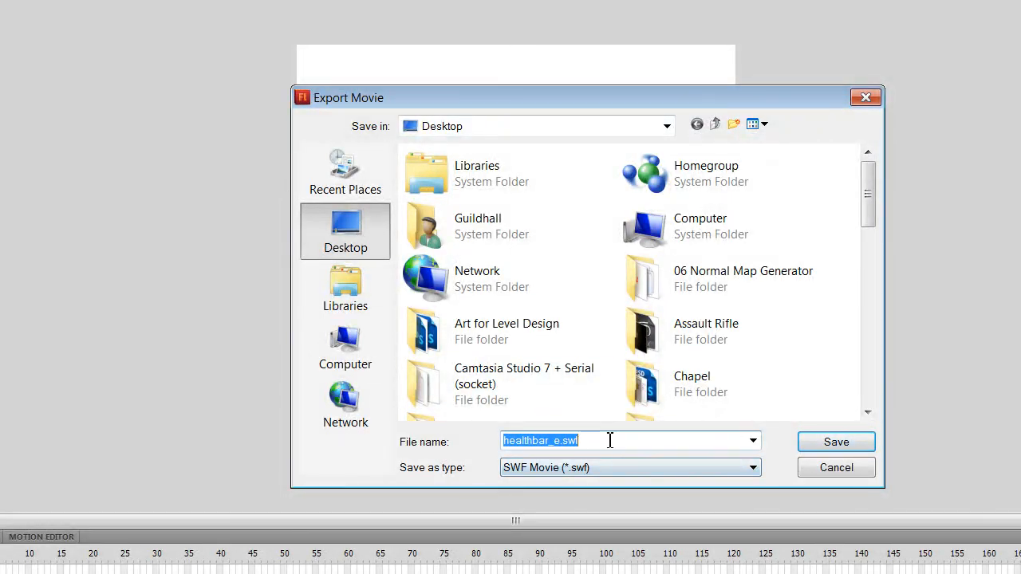
text(healthbar_e.s)
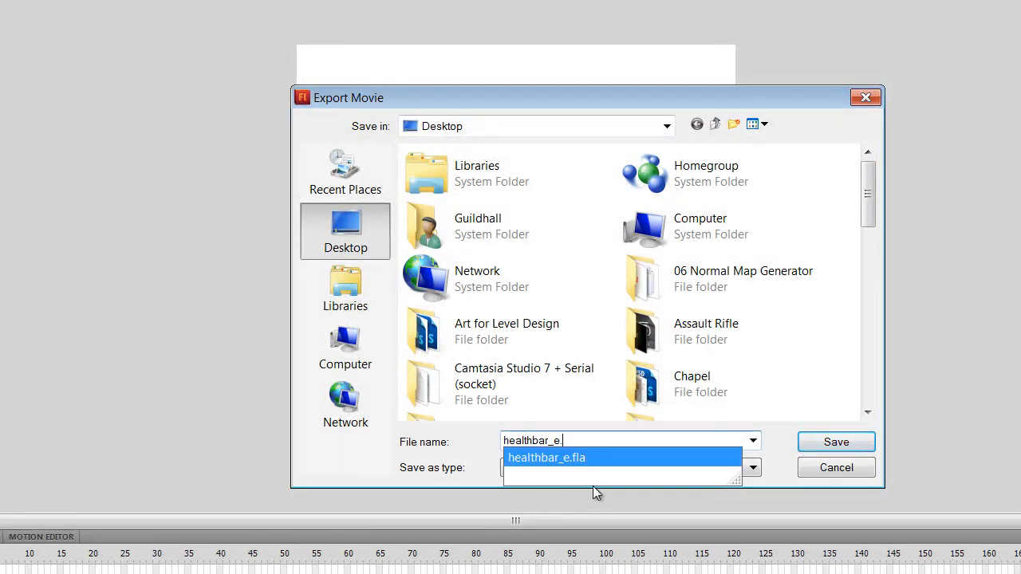
mouse_move(690, 465)
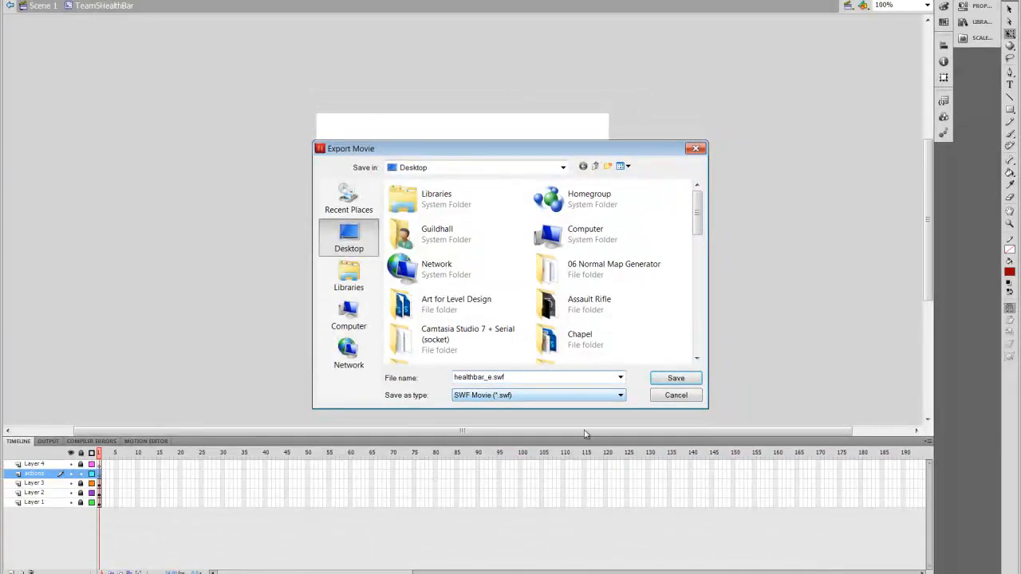
click(676, 378)
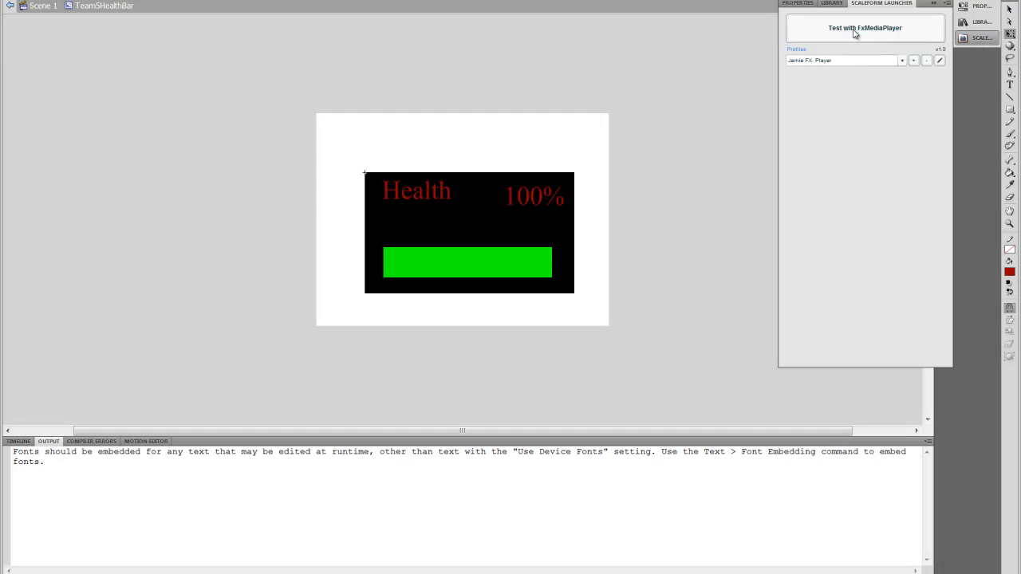
Step: Preview the exported health bar in the Scaleform FxMediaPlayer
click(865, 28)
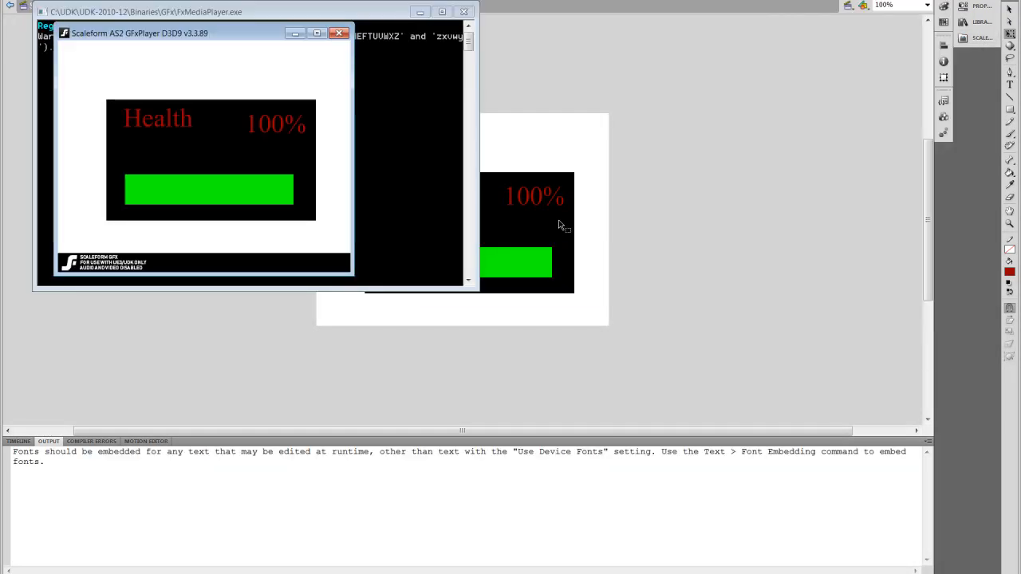